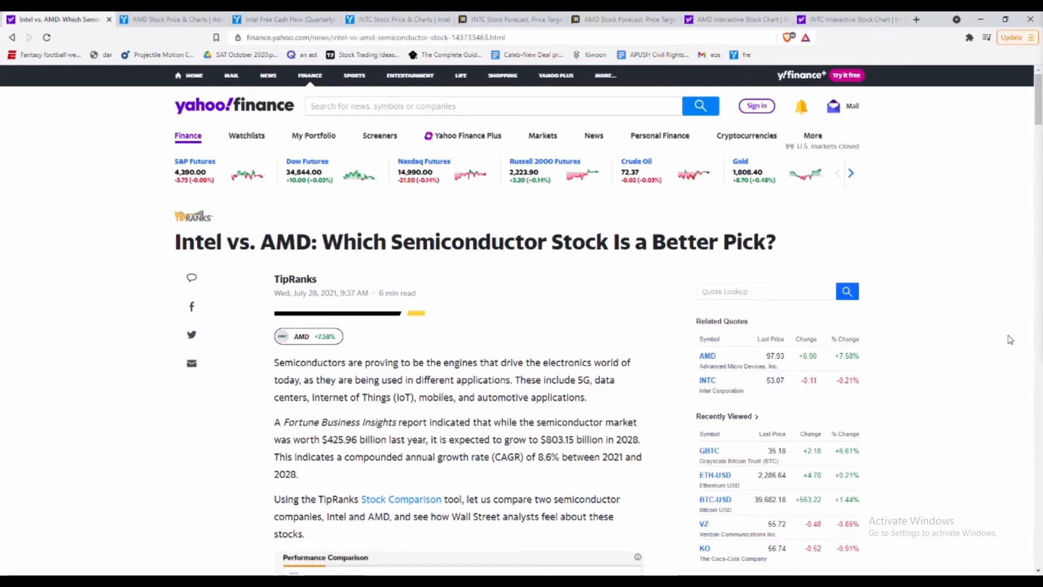
{"action": "mouse_move", "coordinate": [1019, 317]}
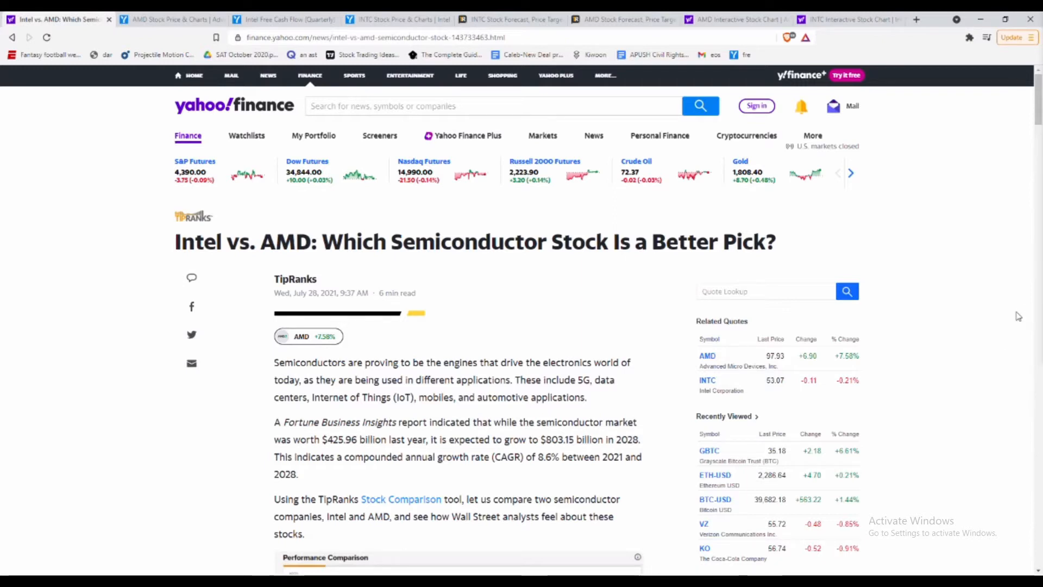
{"action": "mouse_move", "coordinate": [238, 233]}
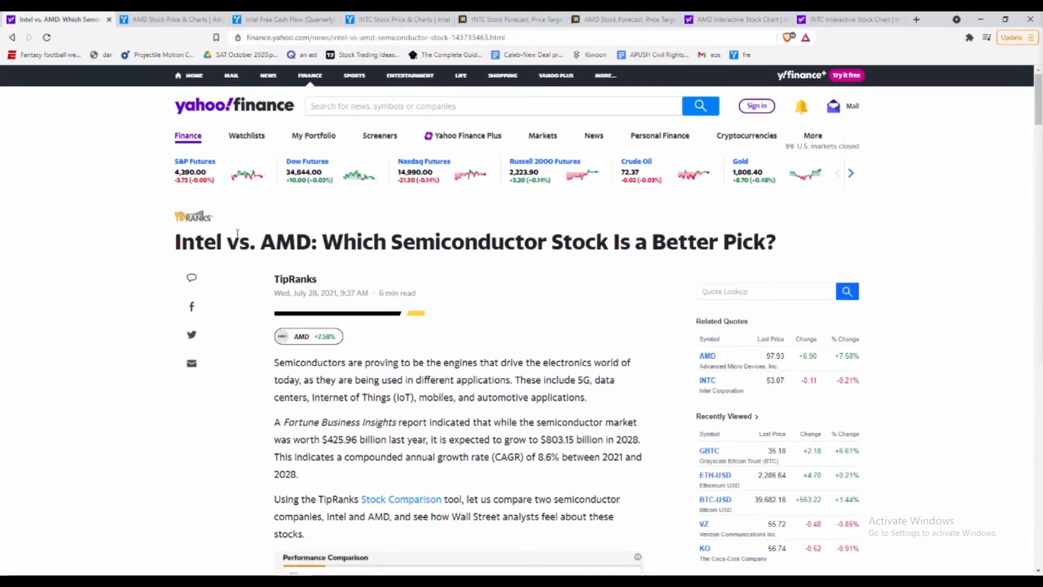
{"action": "mouse_move", "coordinate": [603, 264]}
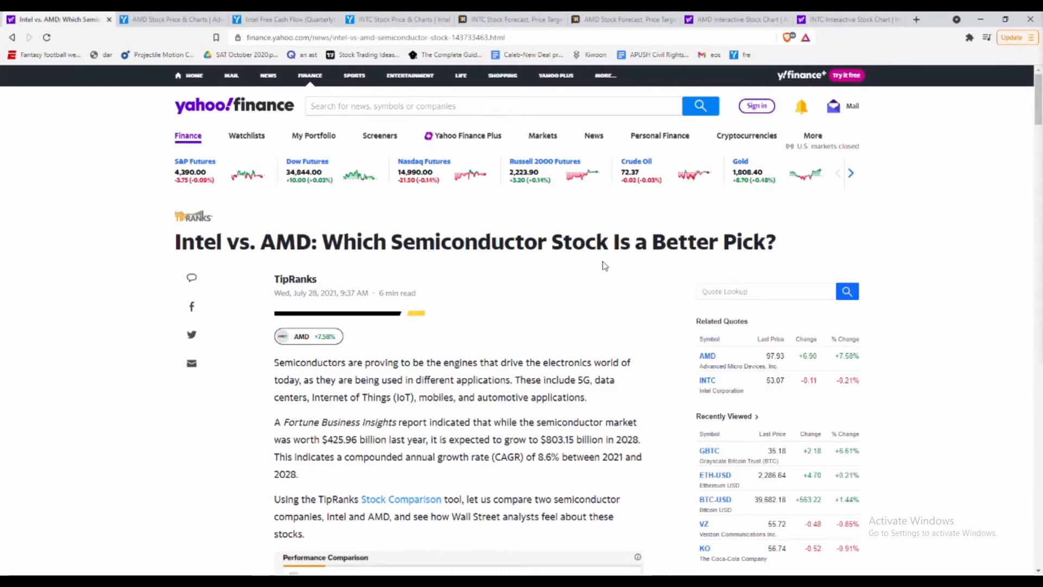
Scroll through Intel's Q2 results, highlighting the $0.23 earnings beat, down to the Hold rating.
{"action": "scroll", "scroll_direction": "down", "scroll_amount": 3}
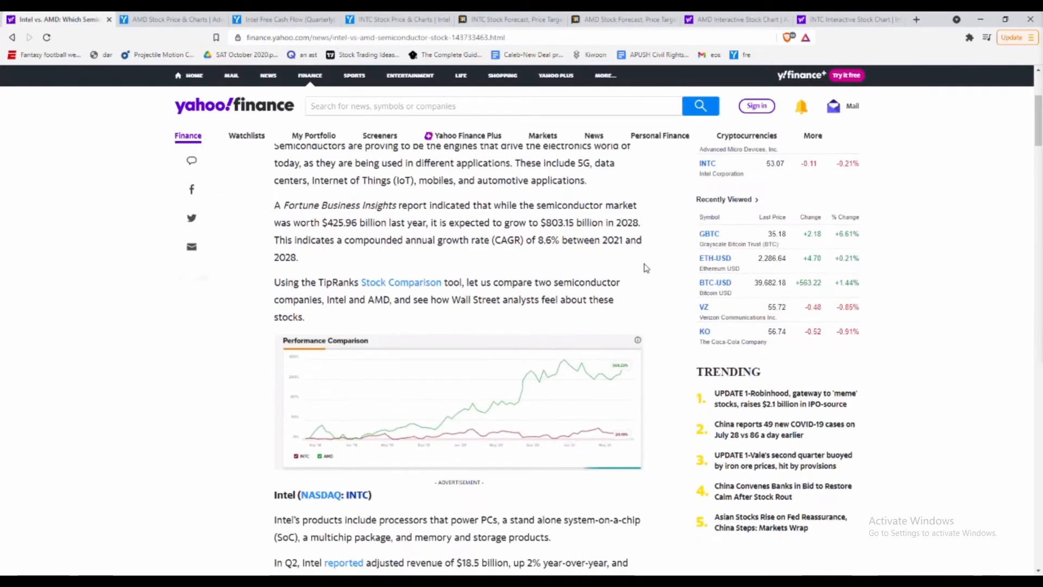
{"action": "scroll", "scroll_direction": "down", "scroll_amount": 3}
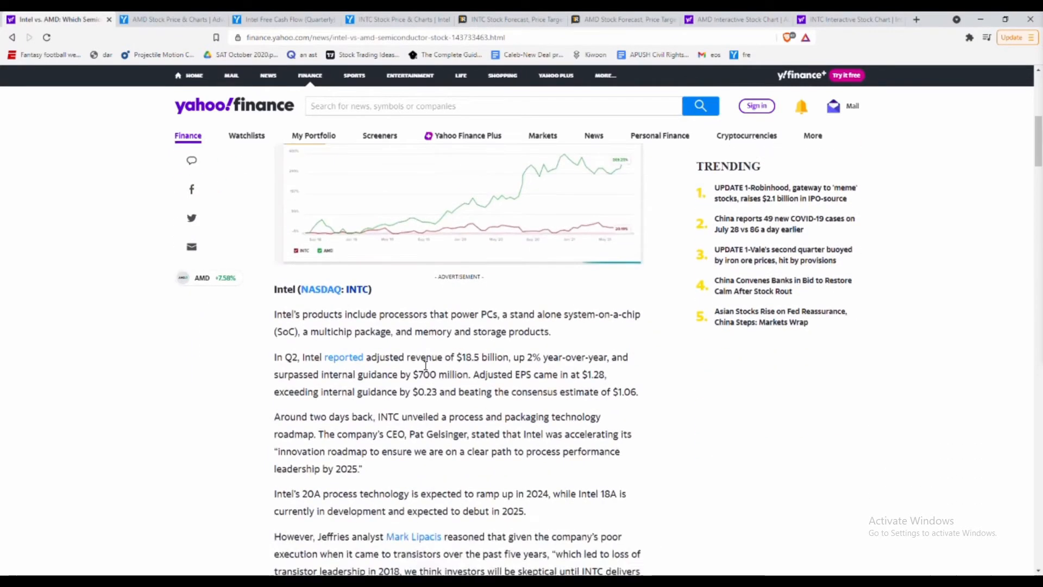
{"action": "scroll", "scroll_direction": "down", "scroll_amount": 3}
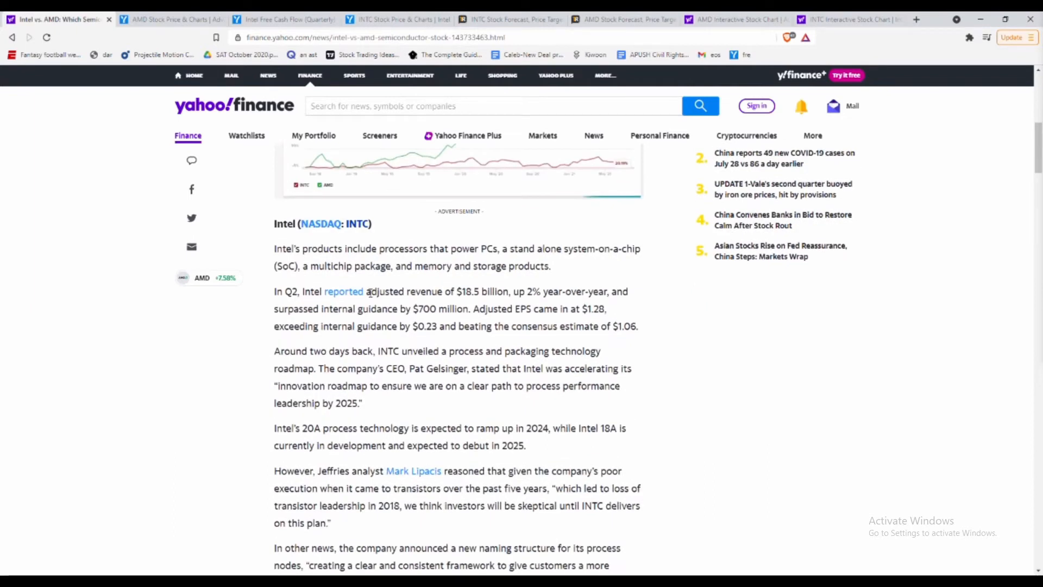
{"action": "double_click", "coordinate": [482, 292]}
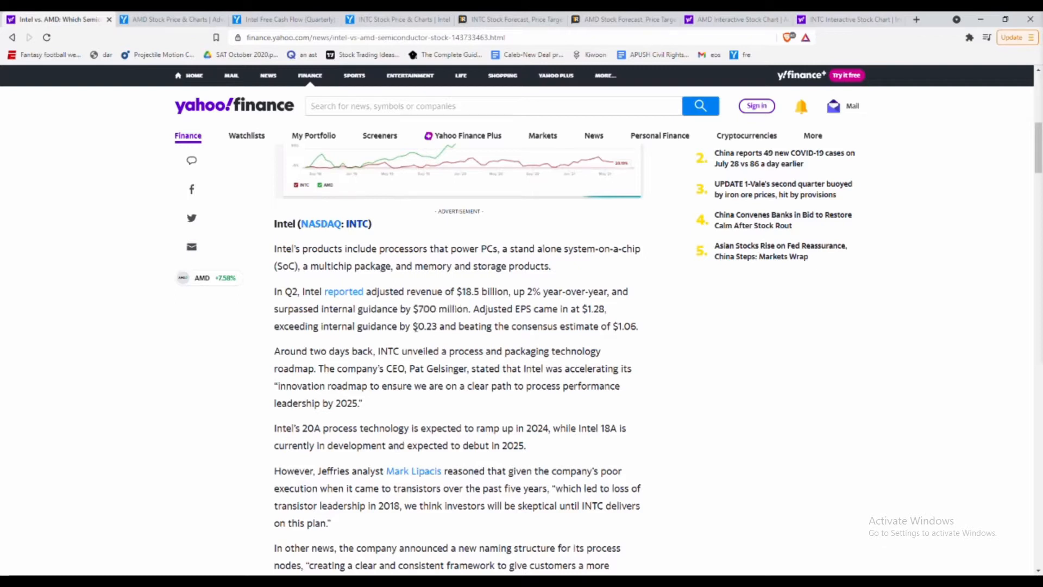
{"action": "double_click", "coordinate": [425, 326]}
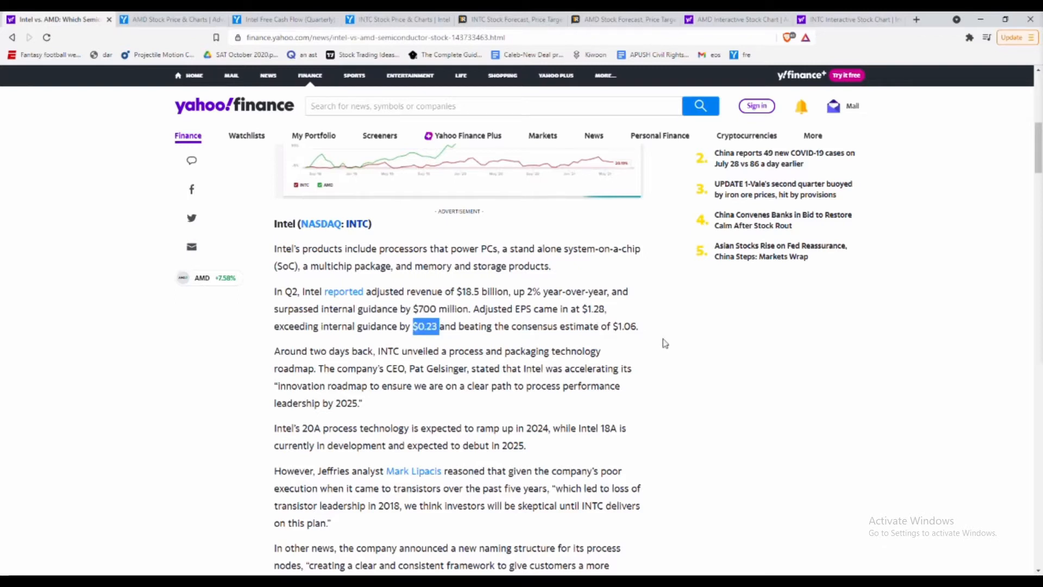
{"action": "scroll", "scroll_direction": "down", "scroll_amount": 3}
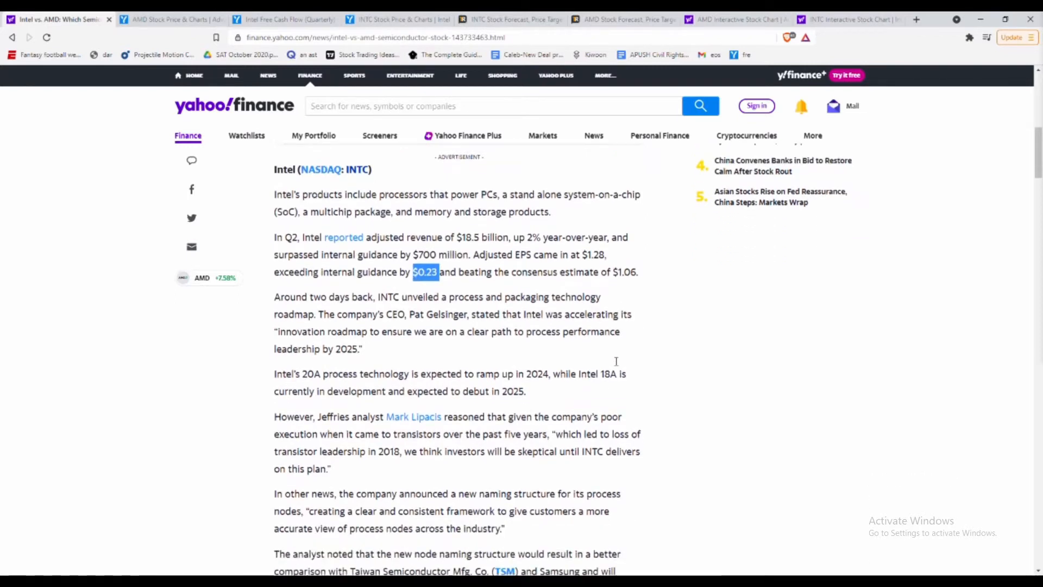
{"action": "mouse_move", "coordinate": [626, 365]}
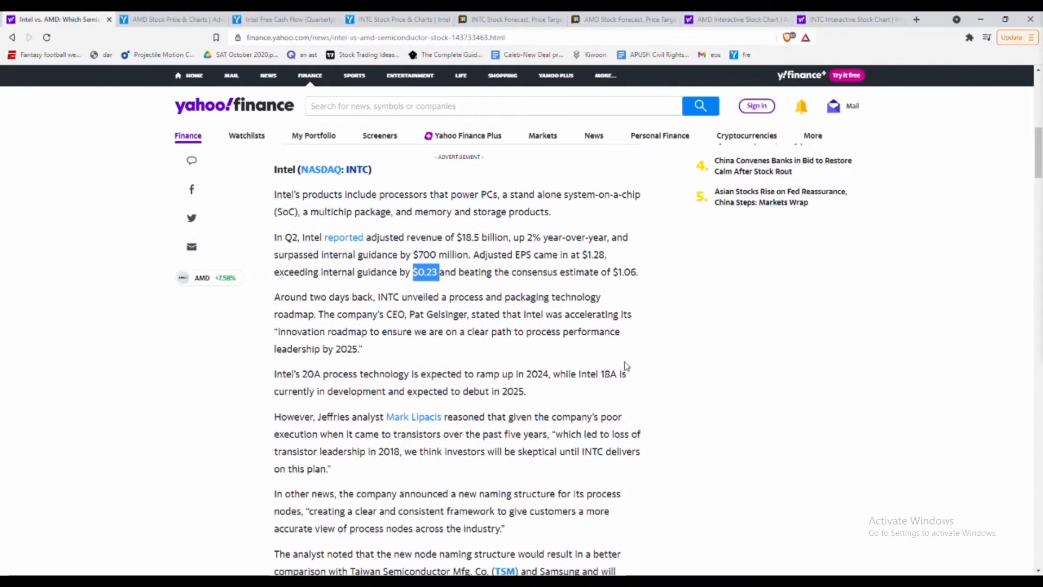
{"action": "scroll", "scroll_direction": "down", "scroll_amount": 3}
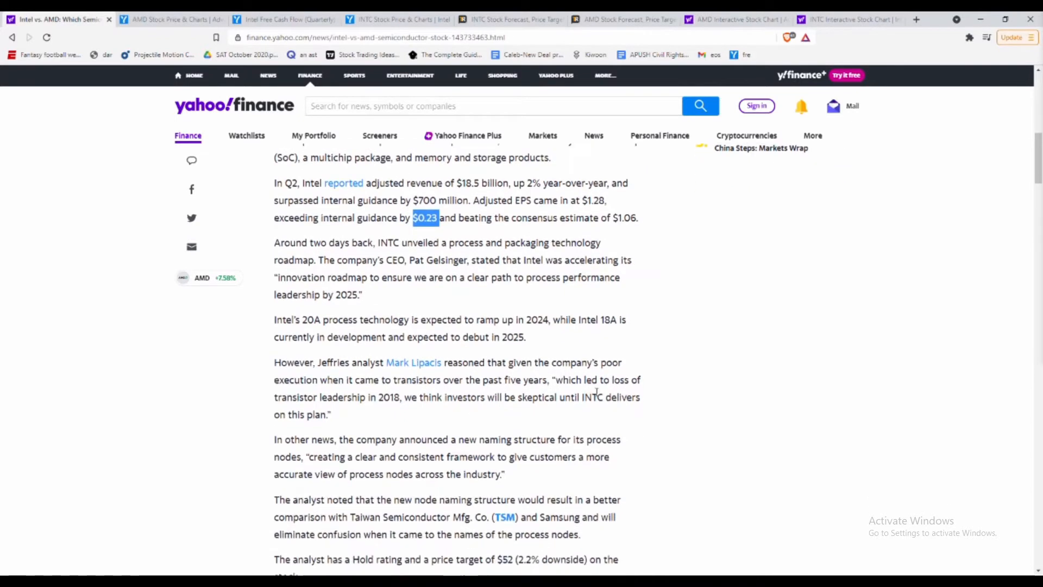
{"action": "mouse_move", "coordinate": [426, 331]}
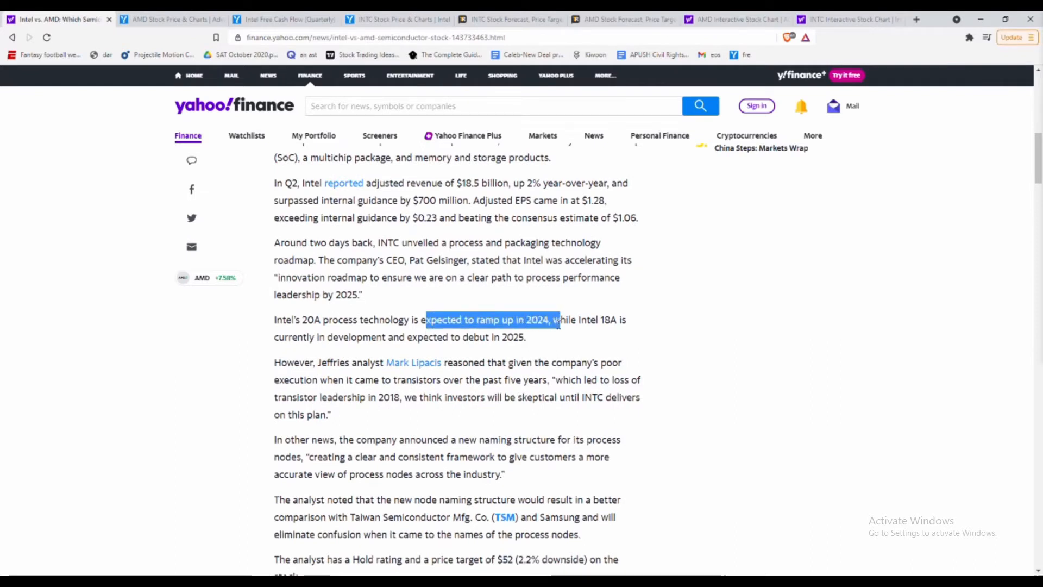
{"action": "scroll", "scroll_direction": "down", "scroll_amount": 3}
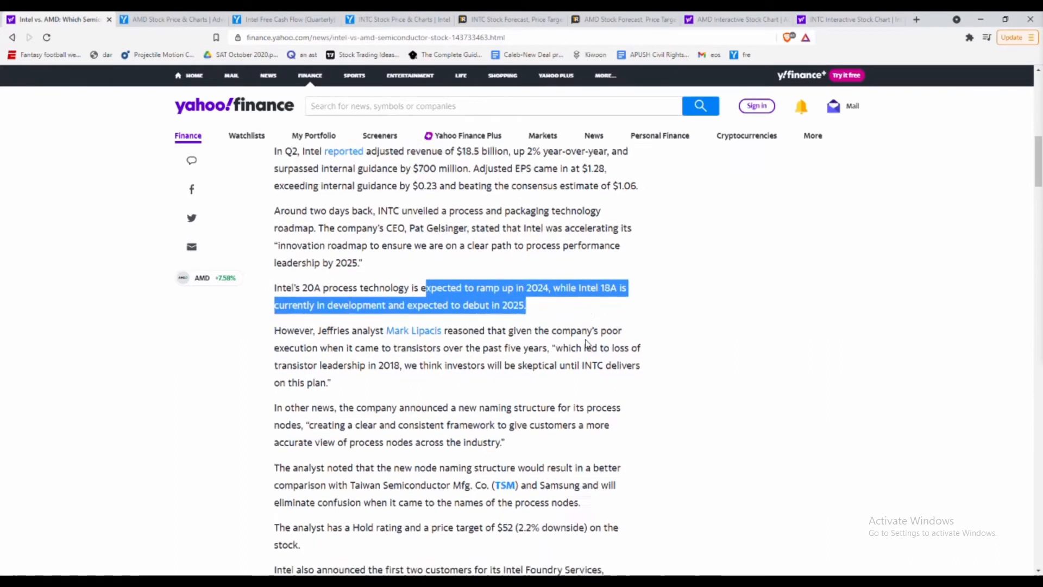
{"action": "scroll", "scroll_direction": "down", "scroll_amount": 3}
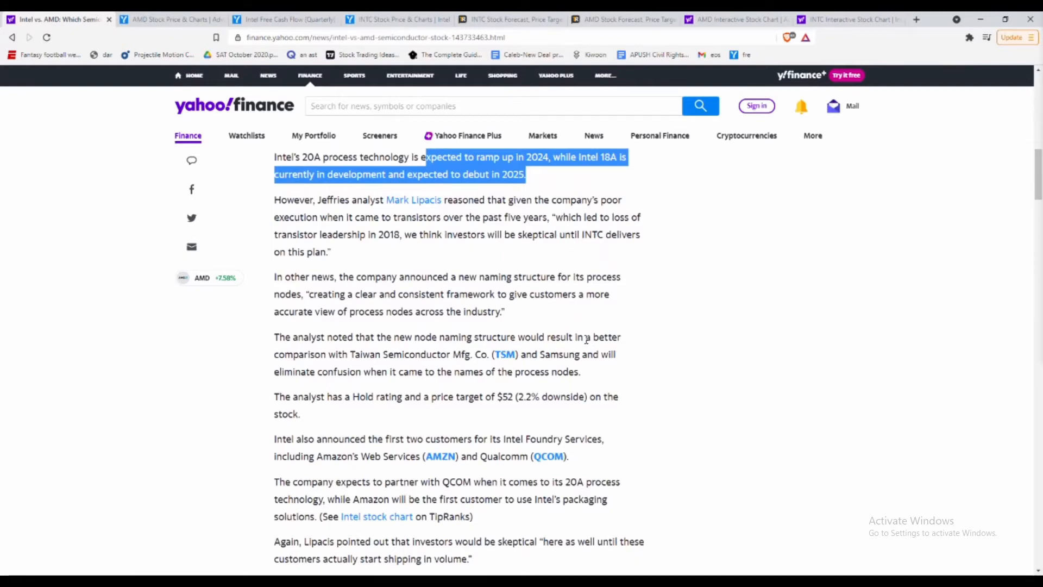
{"action": "mouse_move", "coordinate": [364, 339]}
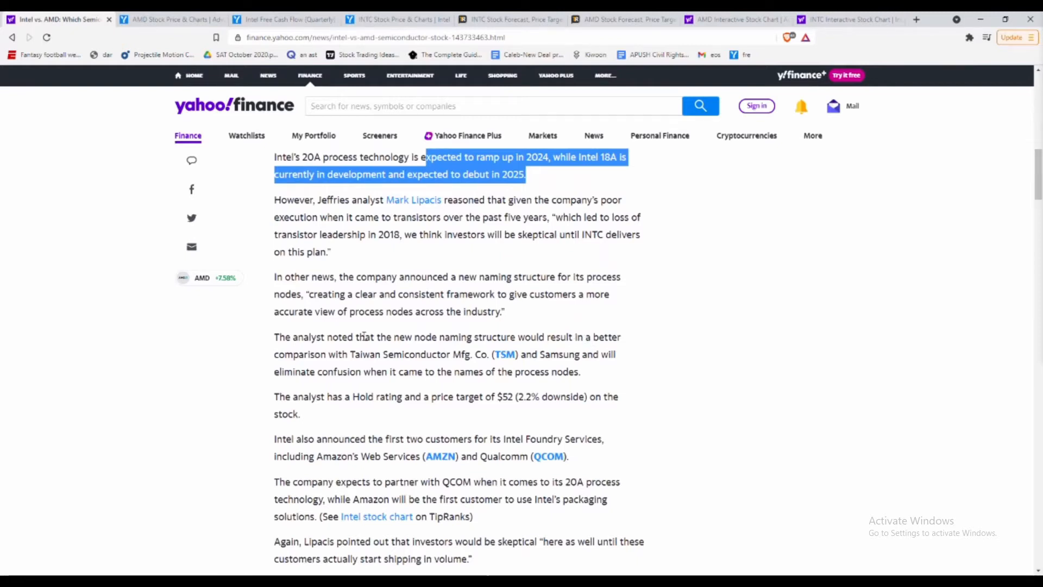
{"action": "scroll", "scroll_direction": "down", "scroll_amount": 3}
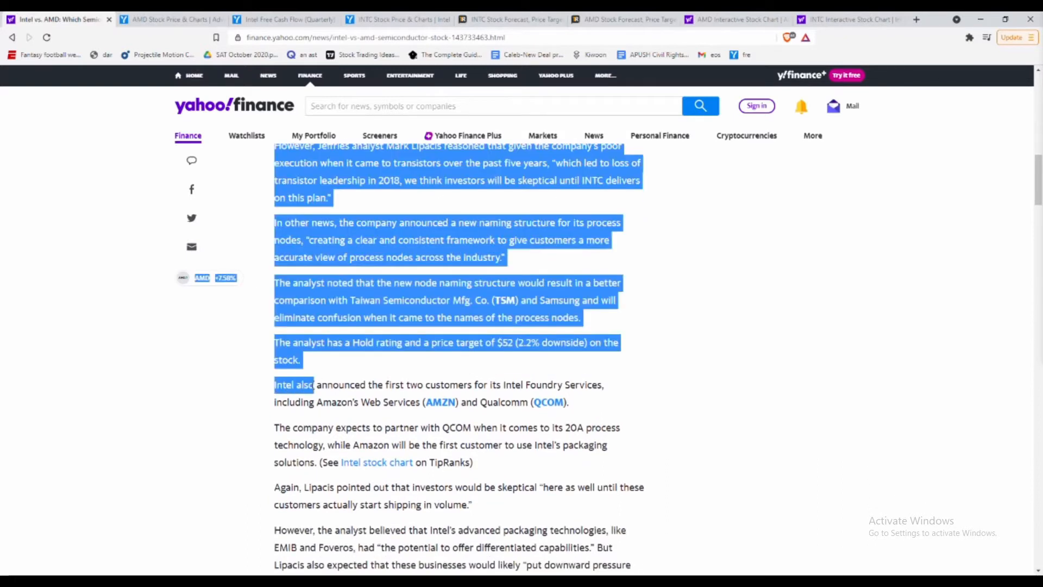
Clear the highlight and scroll past foundry customers and capex to Intel's Hold consensus.
{"action": "left_click", "coordinate": [325, 396]}
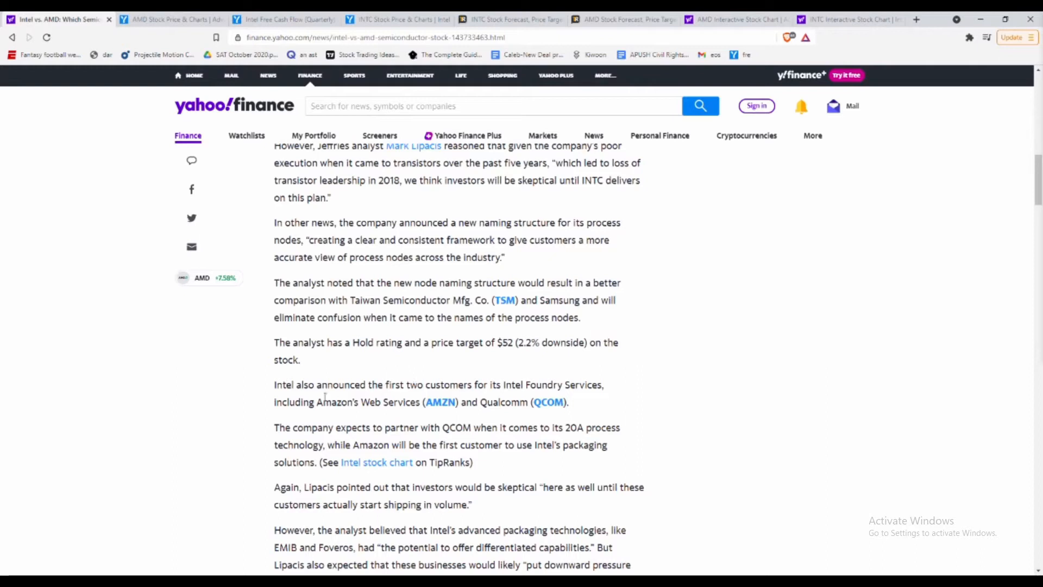
{"action": "mouse_move", "coordinate": [549, 402]}
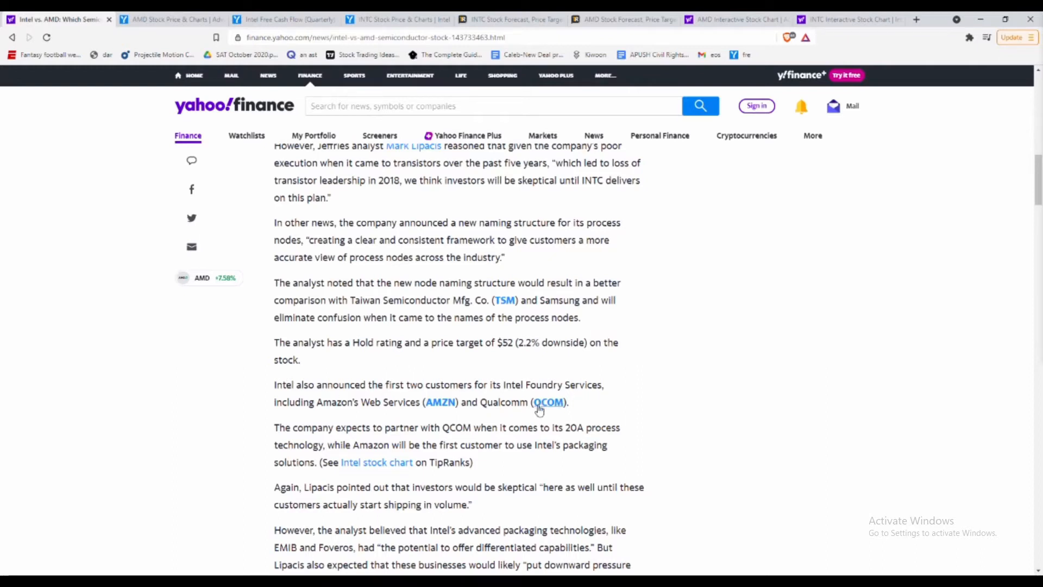
{"action": "mouse_move", "coordinate": [704, 407]}
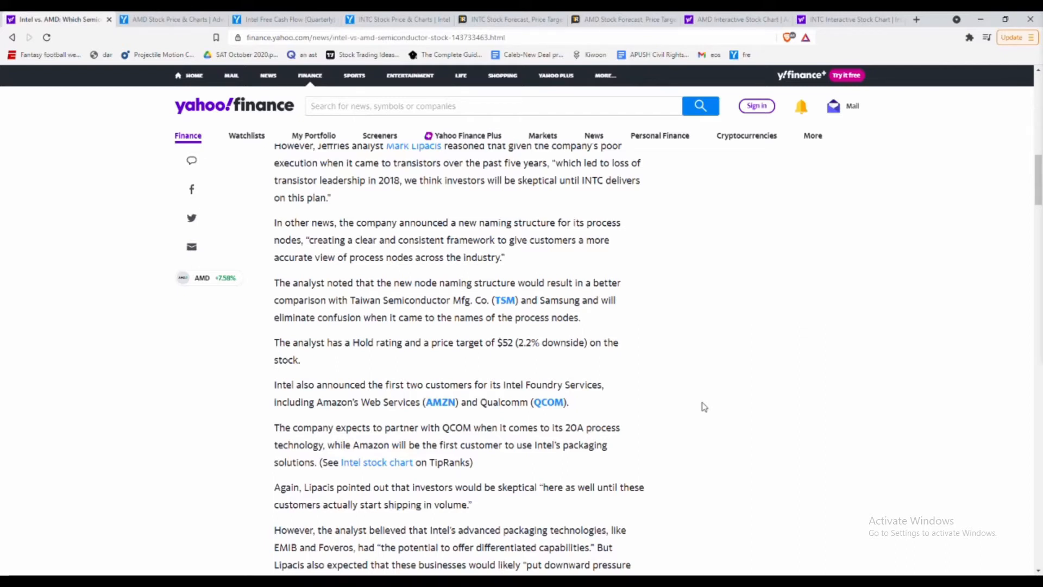
{"action": "mouse_move", "coordinate": [482, 405]}
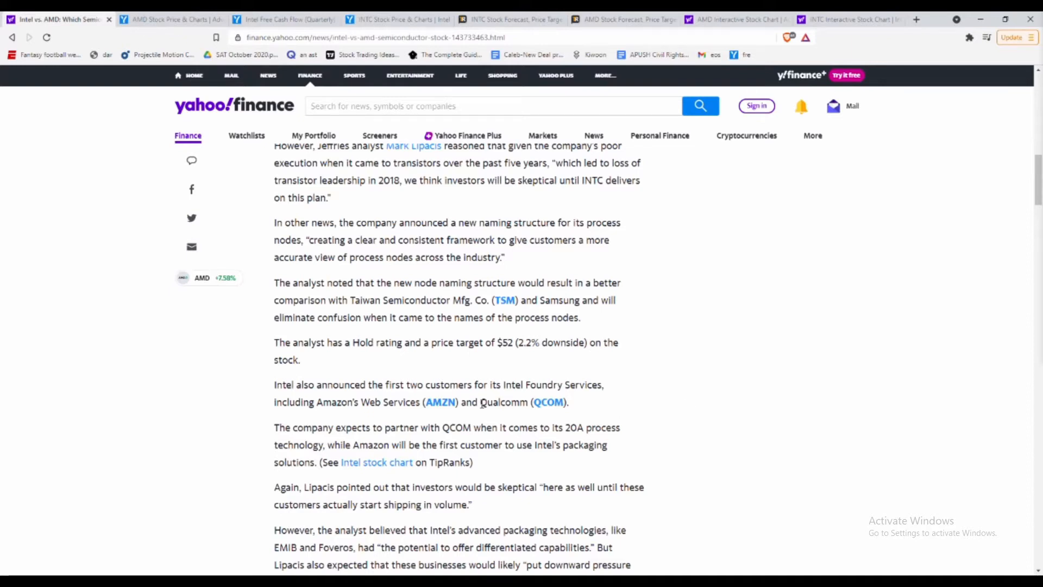
{"action": "scroll", "scroll_direction": "down", "scroll_amount": 3}
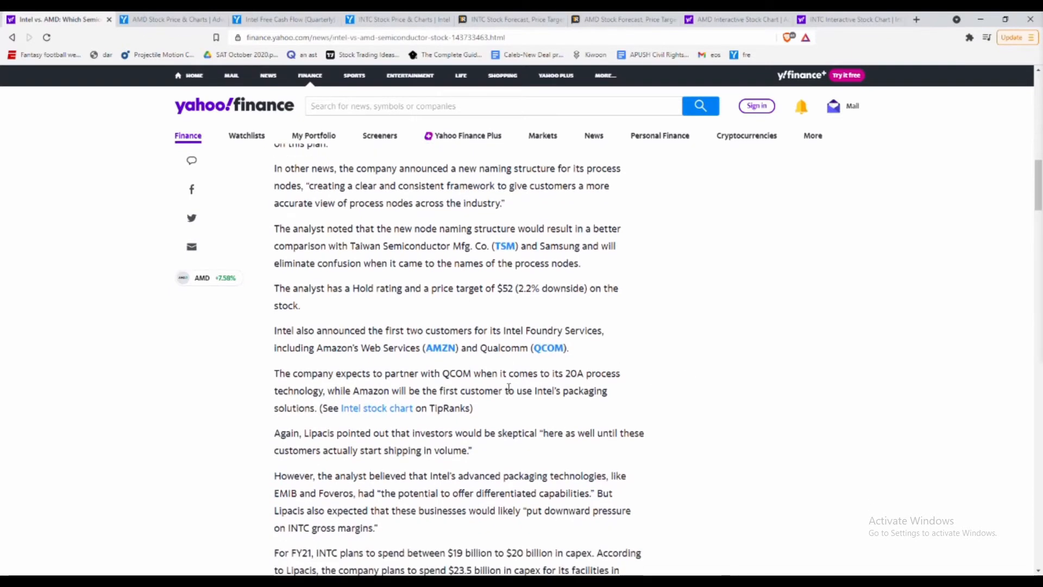
{"action": "scroll", "scroll_direction": "down", "scroll_amount": 3}
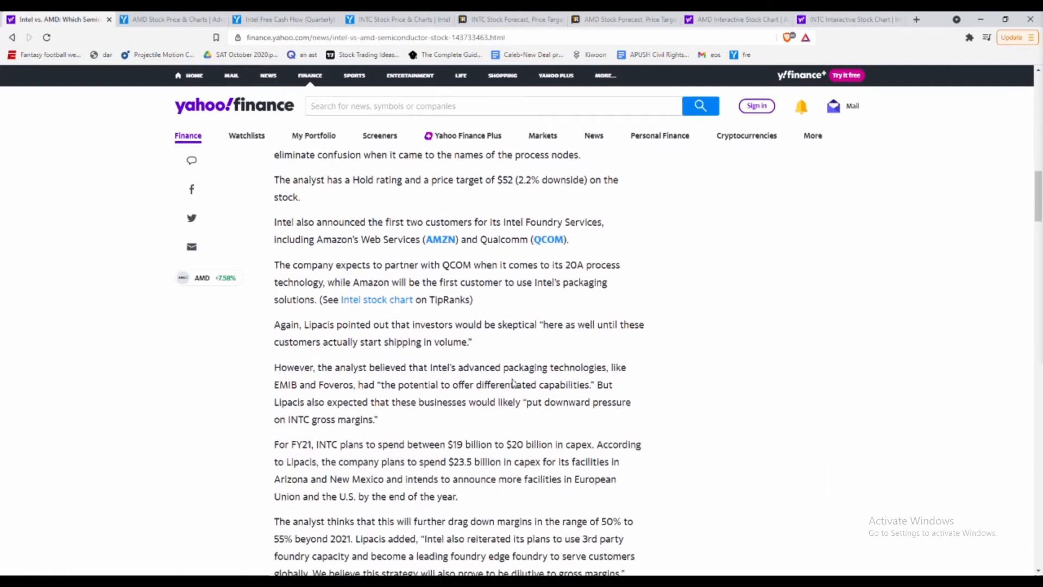
{"action": "mouse_move", "coordinate": [548, 384]}
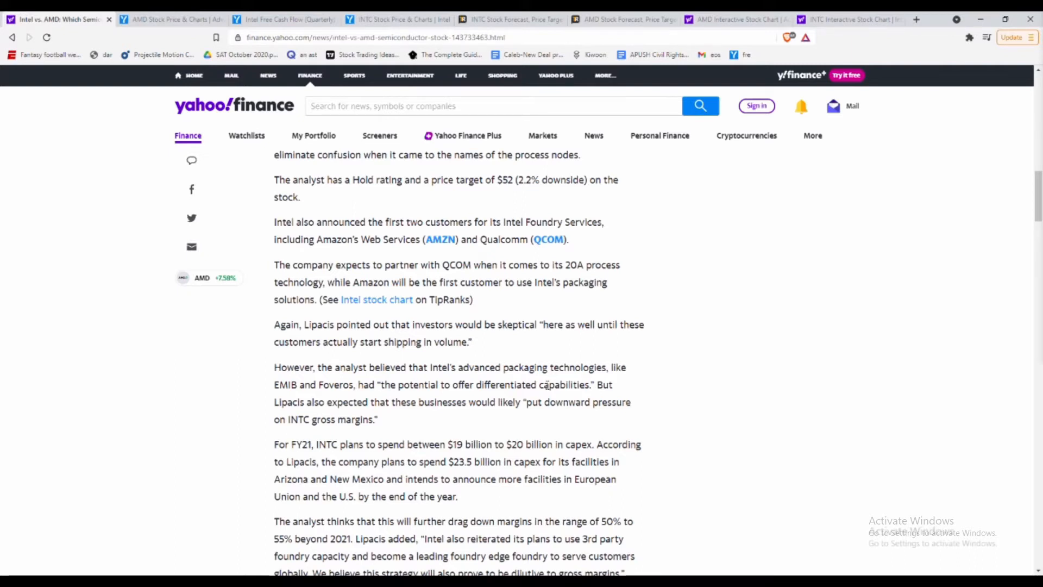
{"action": "scroll", "scroll_direction": "down", "scroll_amount": 3}
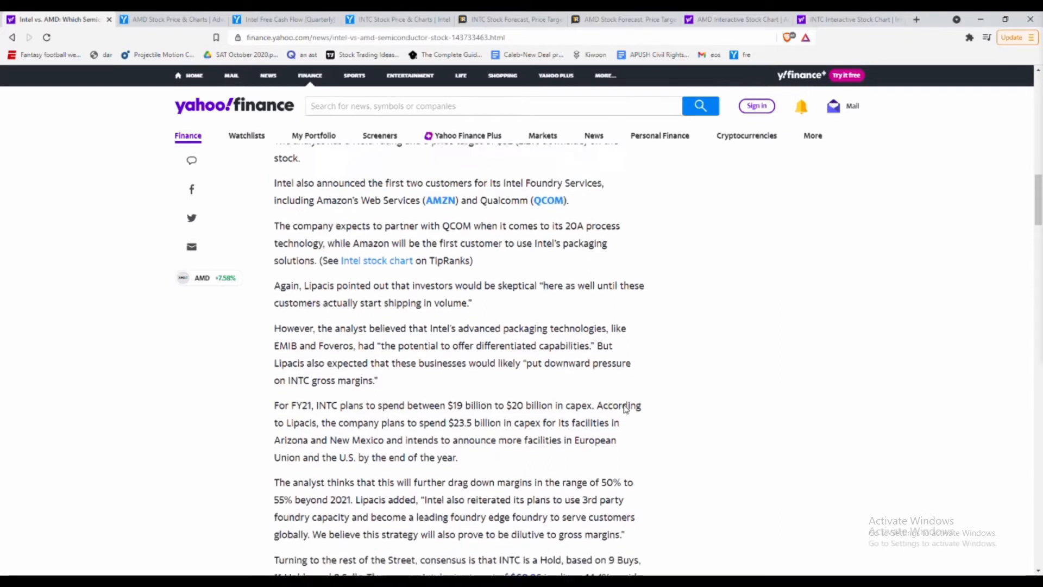
{"action": "scroll", "scroll_direction": "down", "scroll_amount": 3}
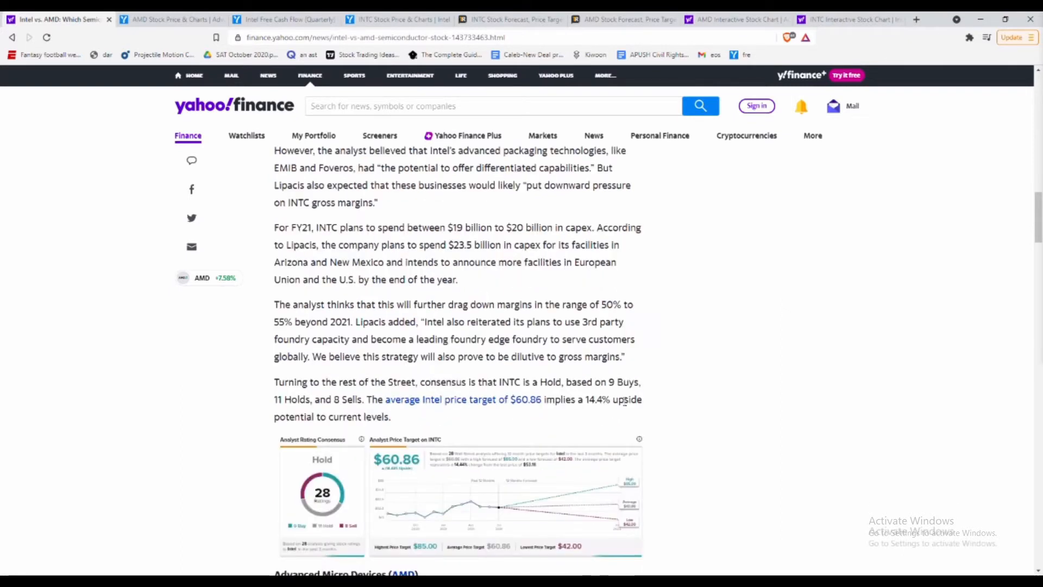
Highlight the count of Buy ratings in Intel's analyst consensus and keep reading.
{"action": "scroll", "scroll_direction": "down", "scroll_amount": 3}
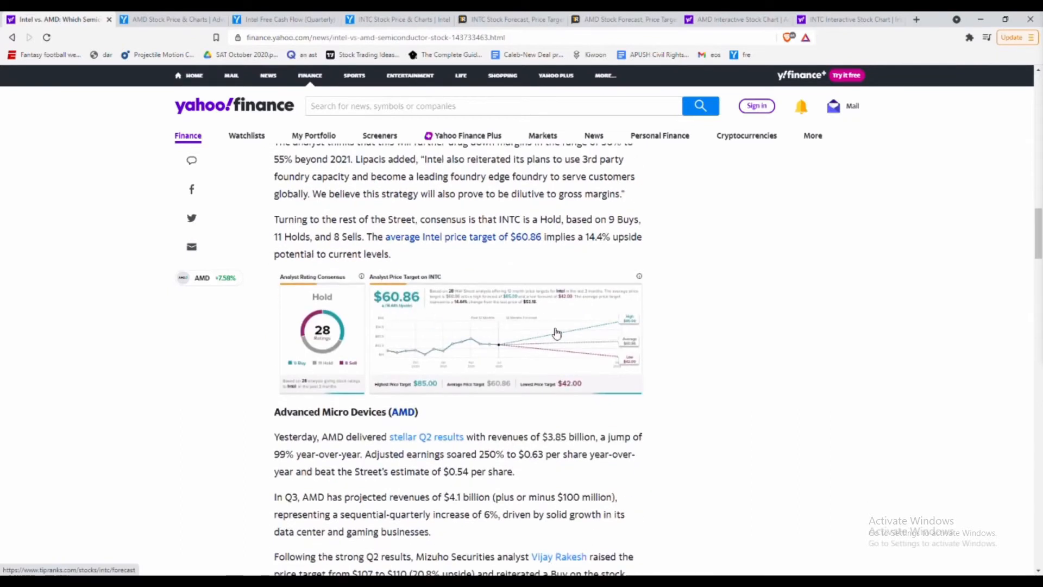
{"action": "mouse_move", "coordinate": [661, 376]}
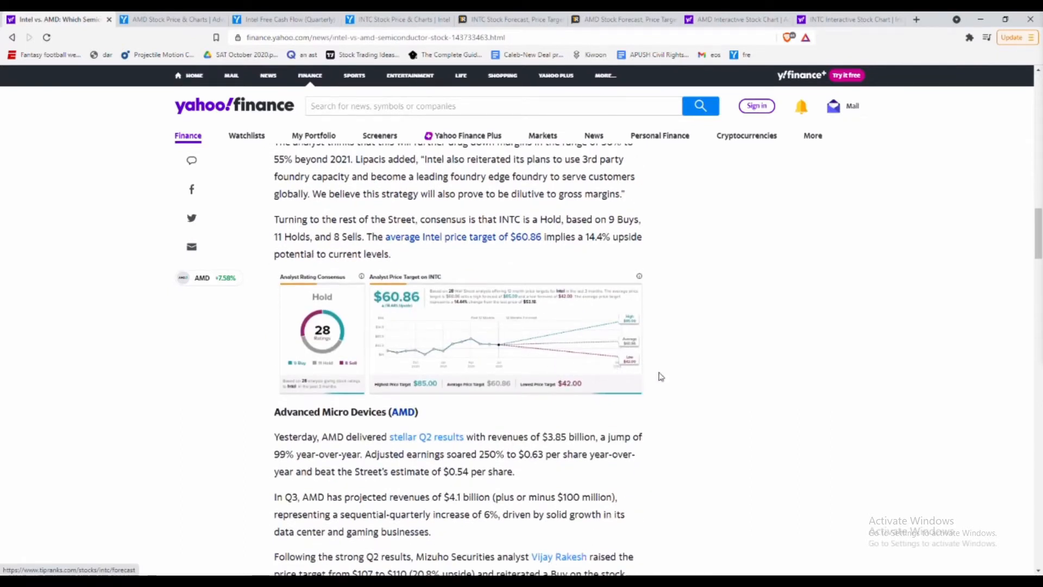
{"action": "mouse_move", "coordinate": [748, 353]}
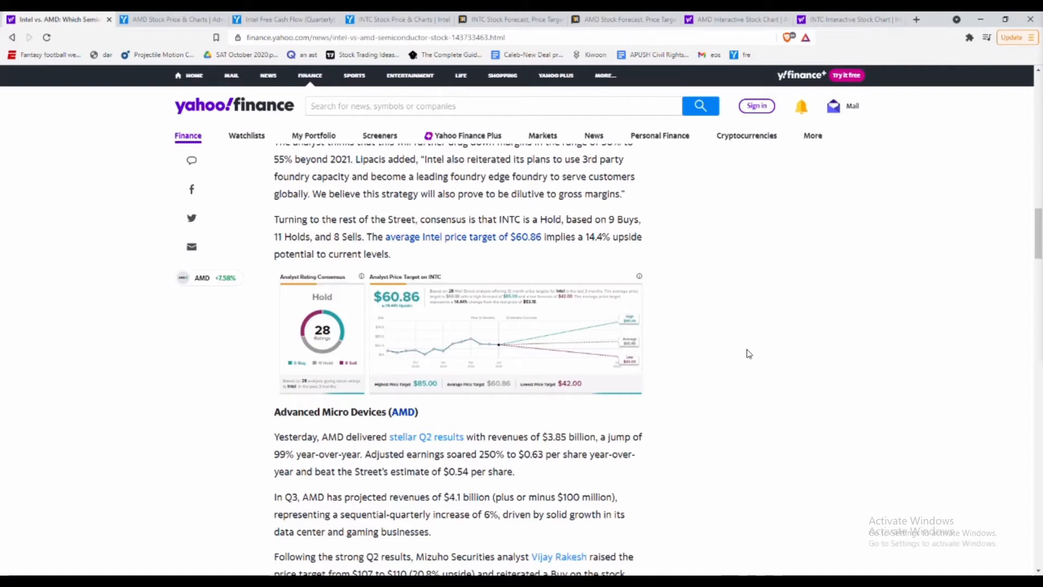
{"action": "double_click", "coordinate": [622, 219]}
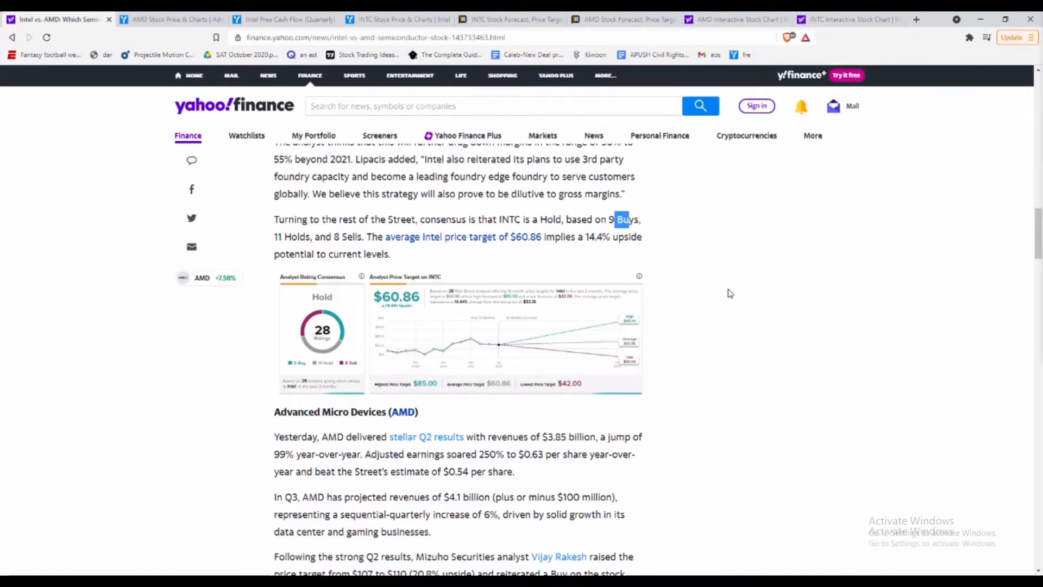
{"action": "scroll", "scroll_direction": "down", "scroll_amount": 3}
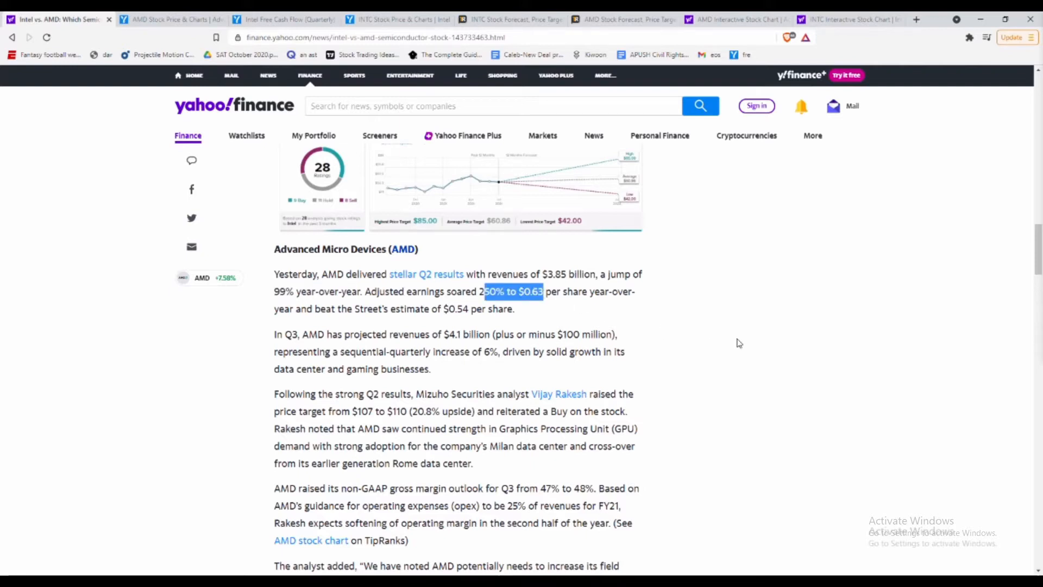
{"action": "scroll", "scroll_direction": "down", "scroll_amount": 3}
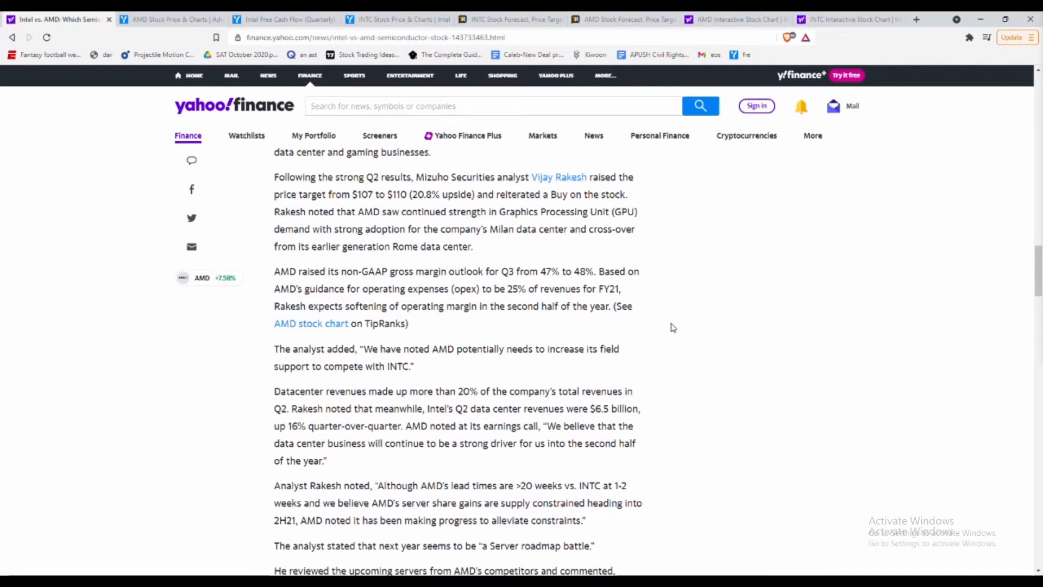
{"action": "mouse_move", "coordinate": [423, 323]}
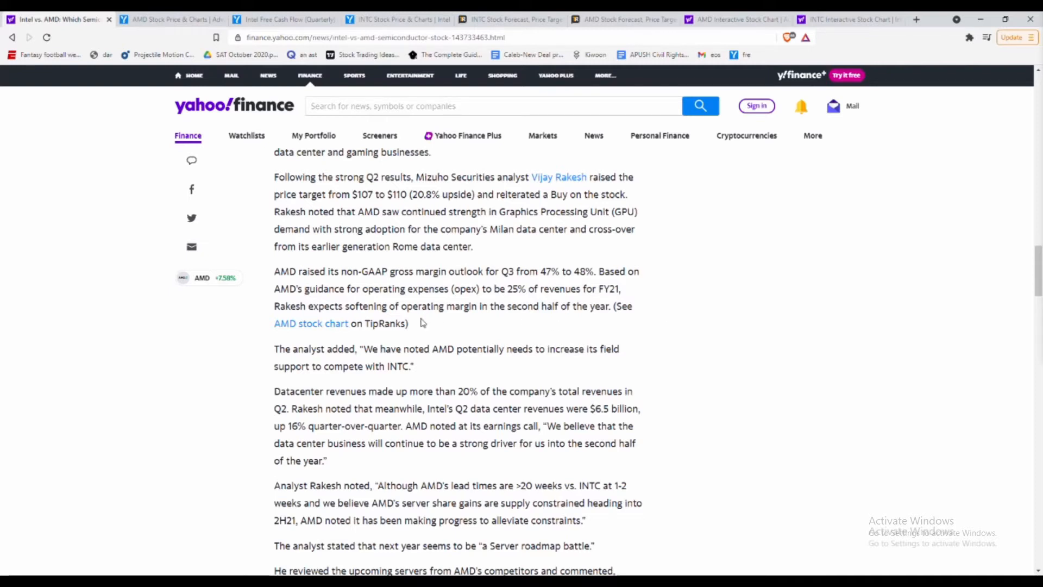
{"action": "mouse_move", "coordinate": [462, 368]}
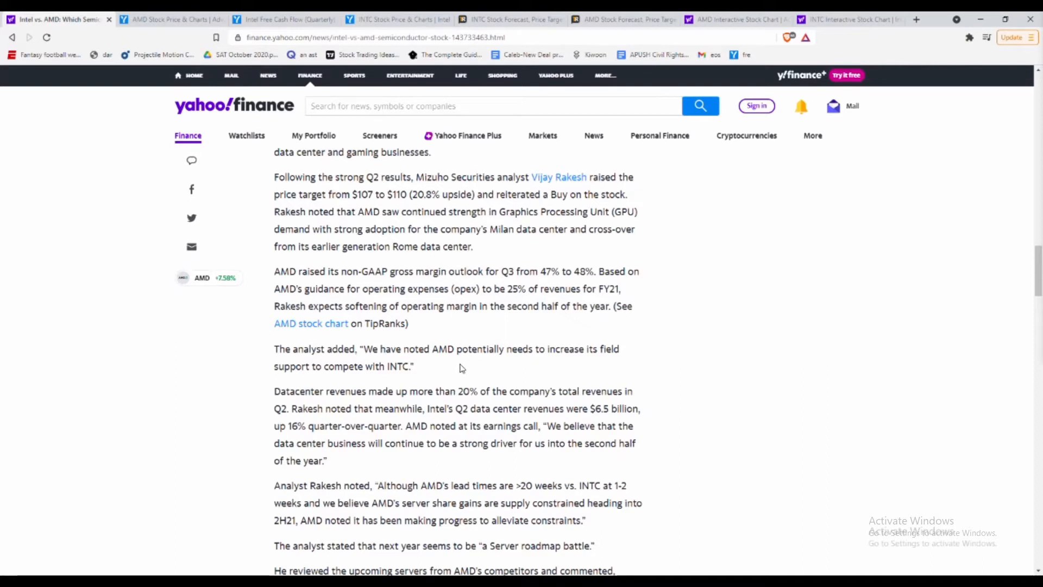
Read AMD's commentary, highlighting the data center growth quote, and switch to AMD's interactive chart.
{"action": "scroll", "scroll_direction": "down", "scroll_amount": 3}
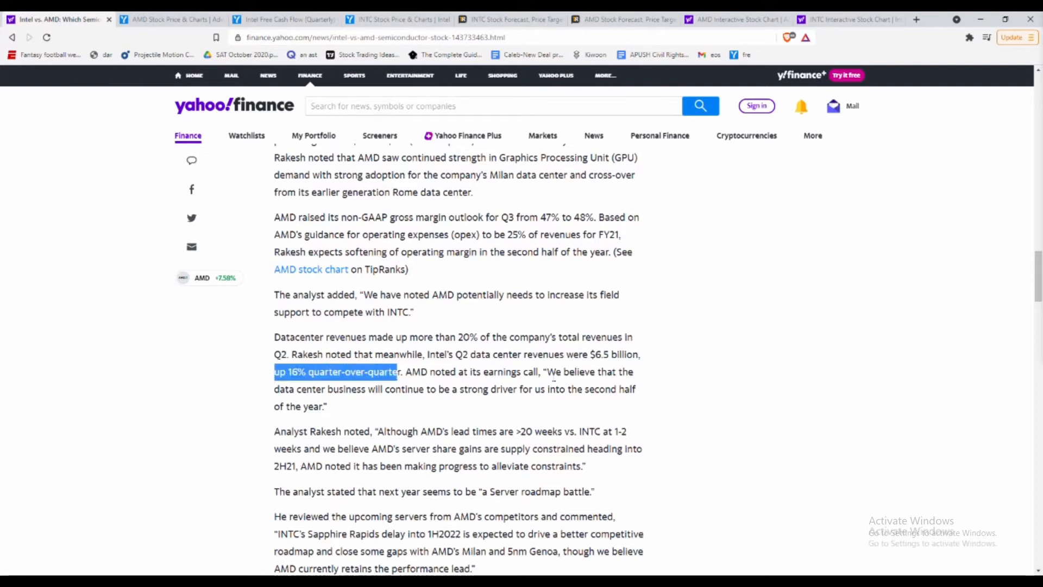
{"action": "double_click", "coordinate": [291, 389]}
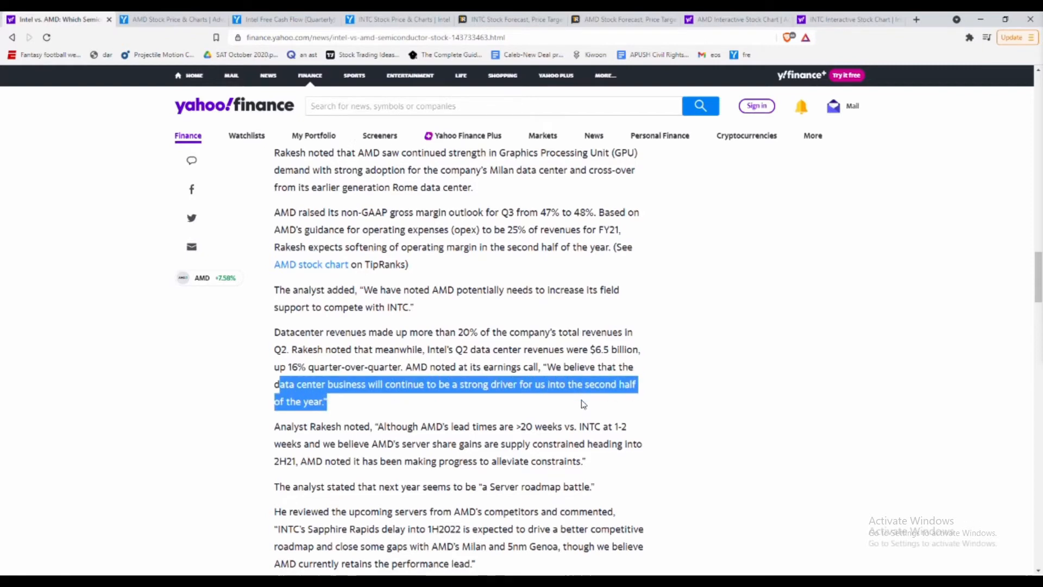
{"action": "scroll", "scroll_direction": "down", "scroll_amount": 3}
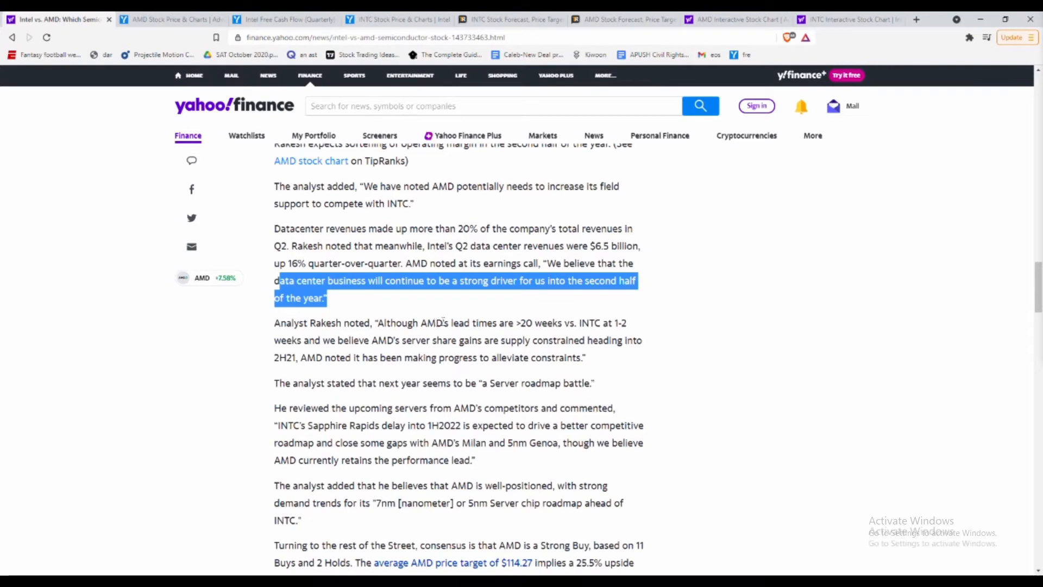
{"action": "scroll", "scroll_direction": "down", "scroll_amount": 3}
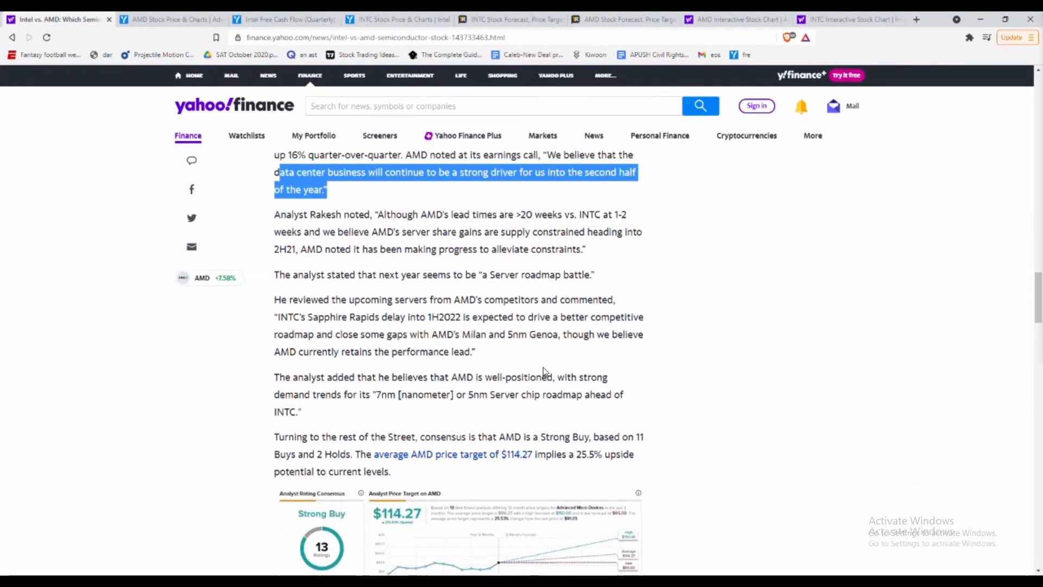
{"action": "scroll", "scroll_direction": "down", "scroll_amount": 3}
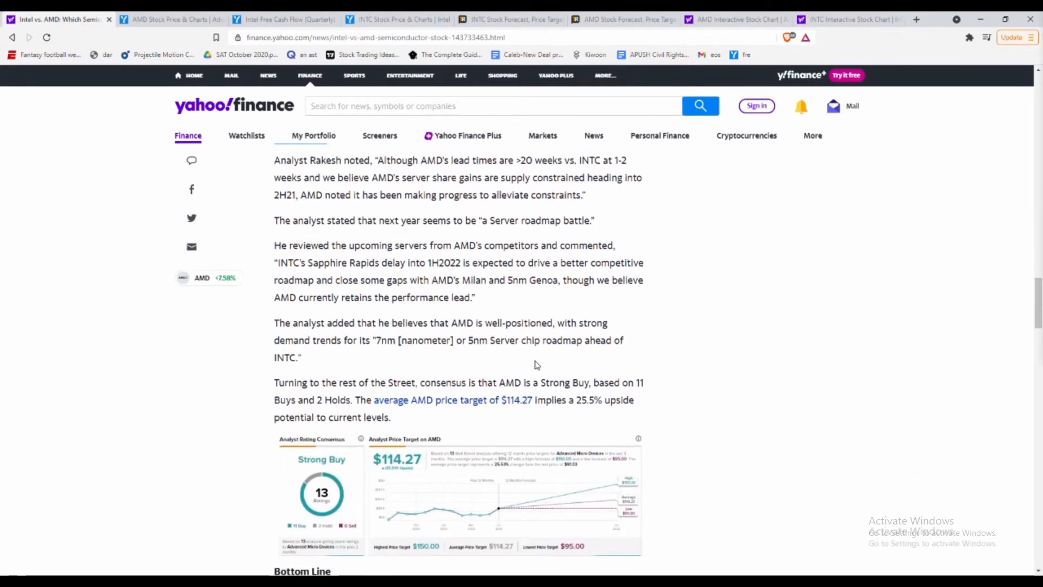
{"action": "scroll", "scroll_direction": "down", "scroll_amount": 3}
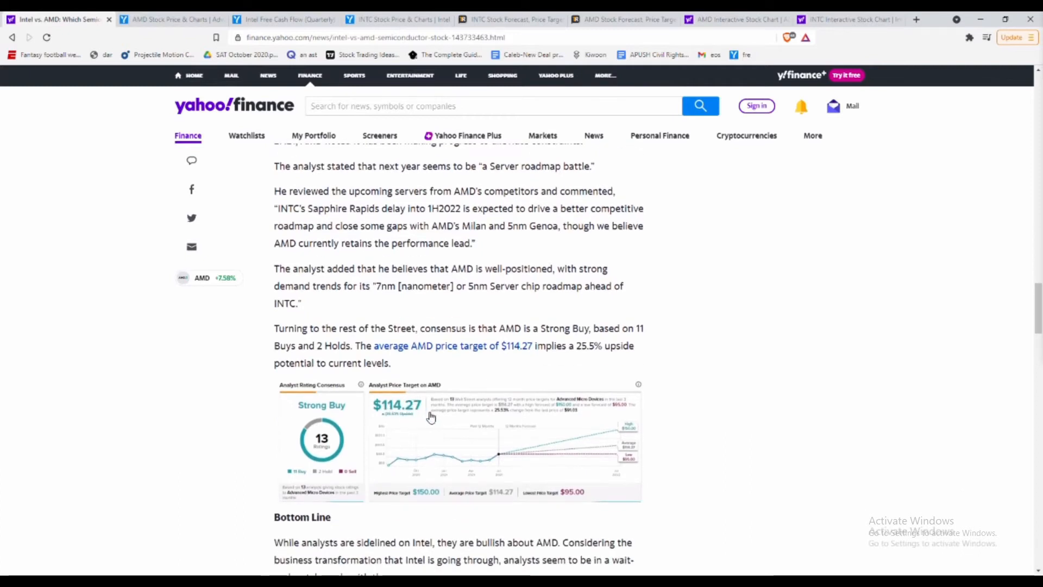
{"action": "mouse_move", "coordinate": [475, 430]}
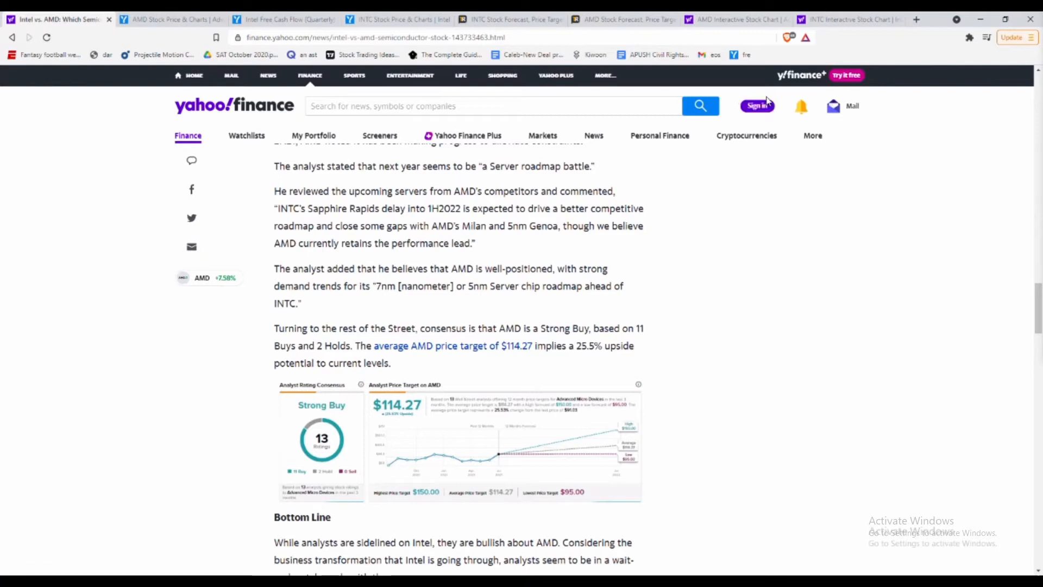
{"action": "left_click", "coordinate": [736, 19]}
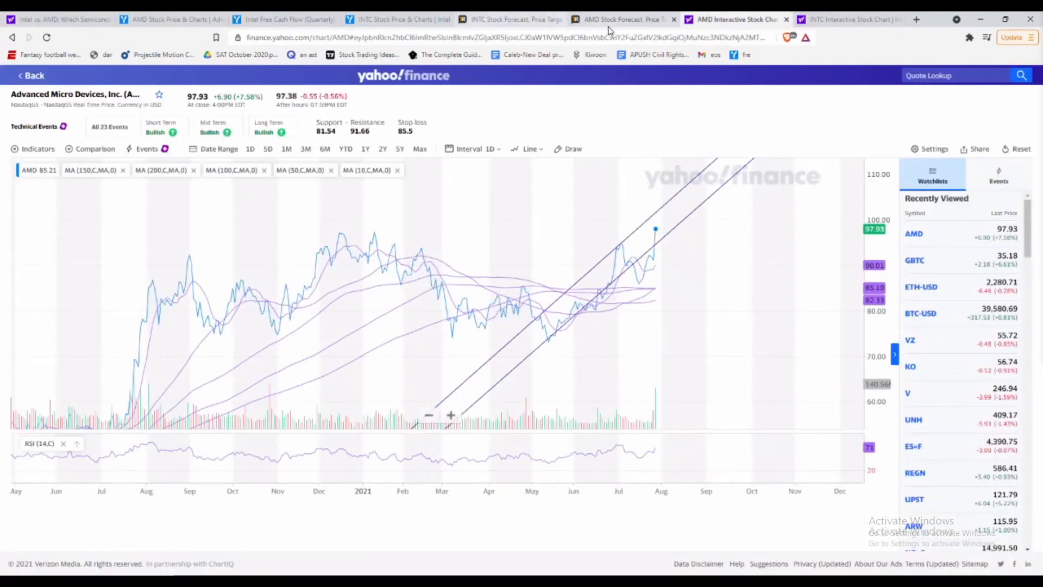
Switch to the TipRanks AMD Stock Forecast tab showing the Moderate Buy consensus.
{"action": "left_click", "coordinate": [622, 18]}
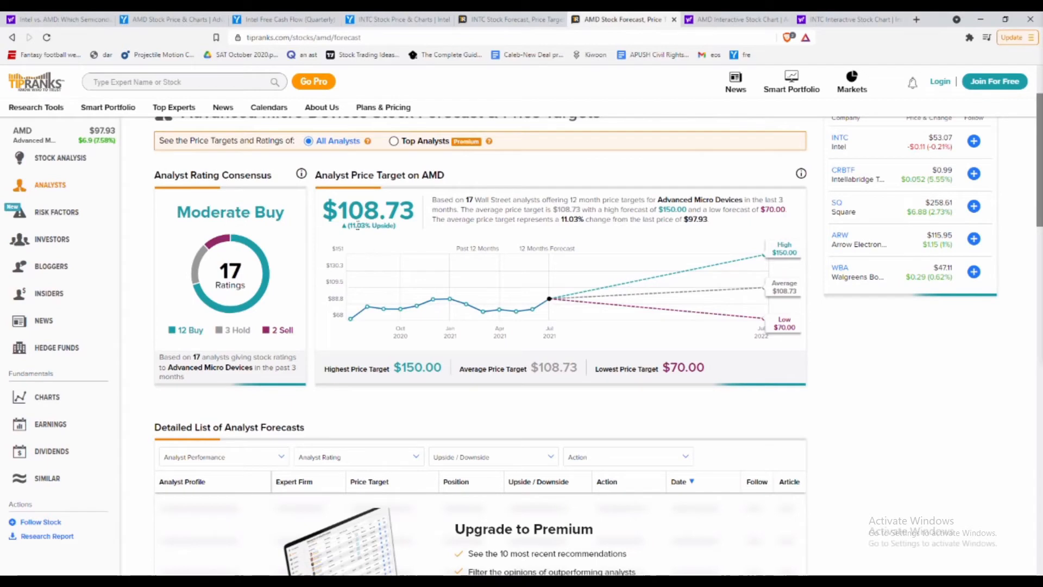
{"action": "mouse_move", "coordinate": [170, 19]}
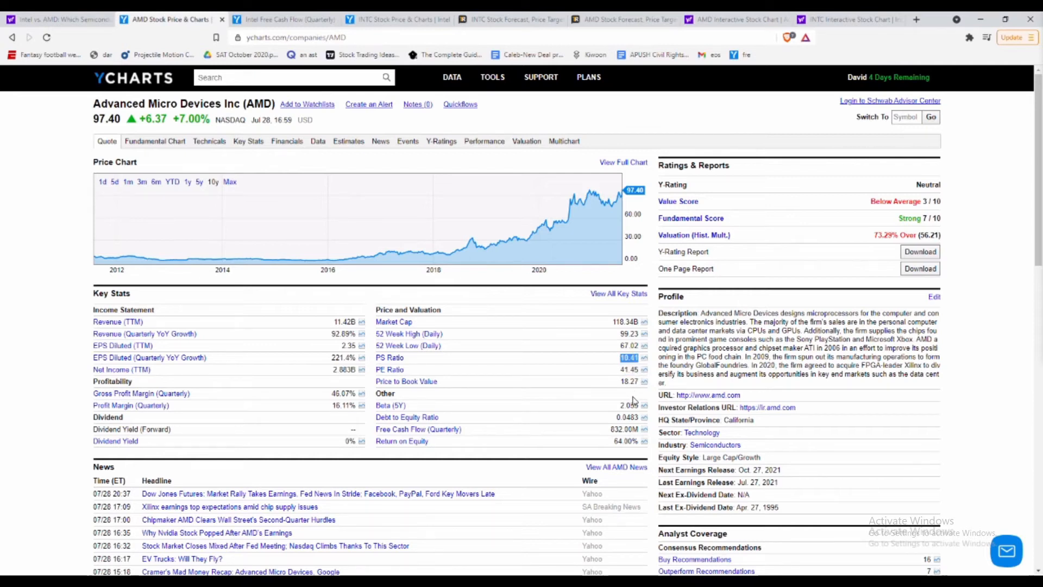
{"action": "mouse_move", "coordinate": [597, 432]}
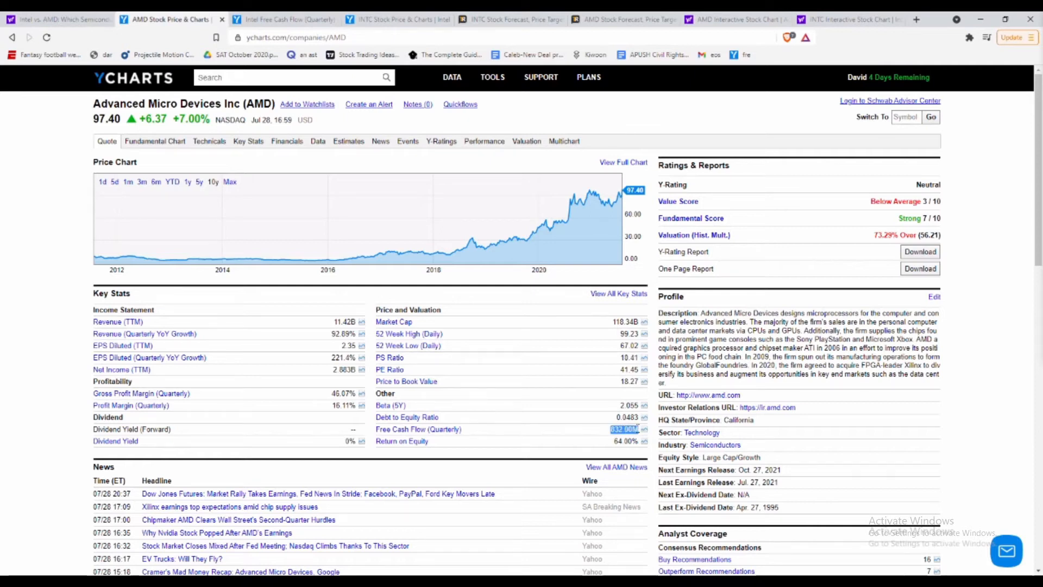
Review AMD's P/S ratio, free cash flow and return on equity in YCharts Key Stats.
{"action": "left_click", "coordinate": [626, 441]}
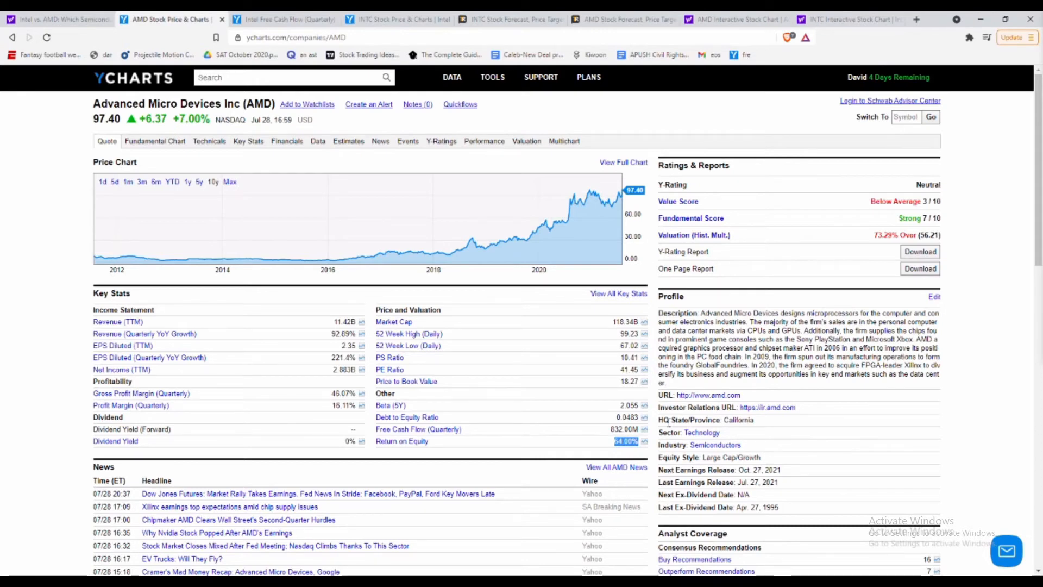
Switch to the YCharts Intel Free Cash Flow (Quarterly) tab showing 4.878B.
{"action": "left_click", "coordinate": [282, 19]}
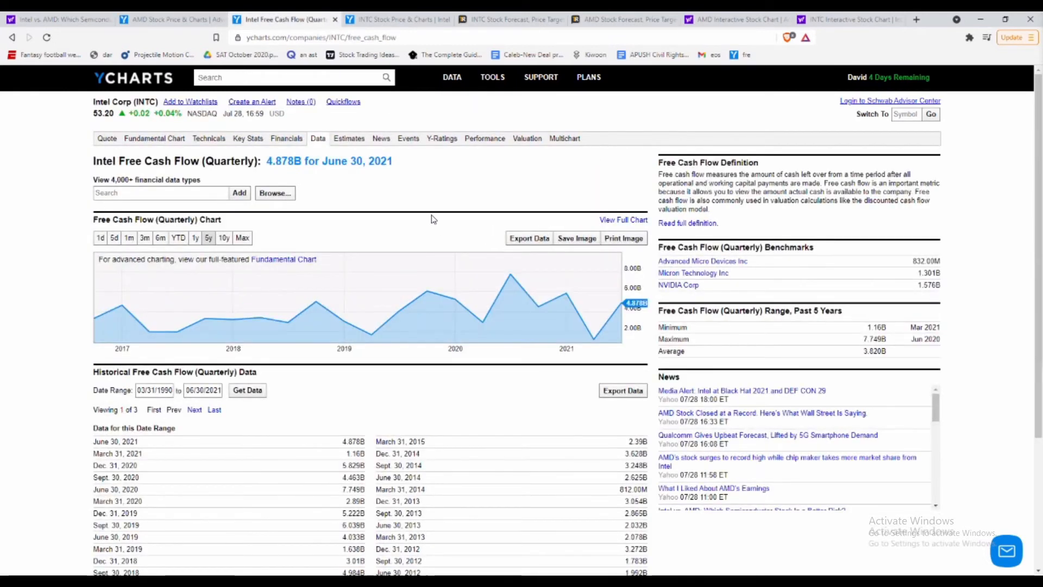
{"action": "mouse_move", "coordinate": [599, 297]}
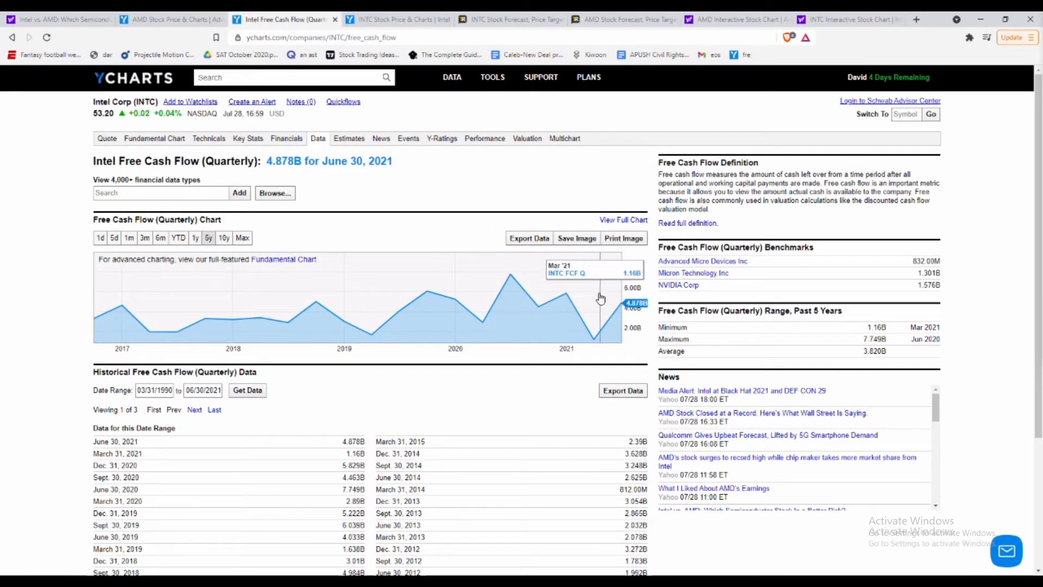
{"action": "mouse_move", "coordinate": [619, 301]}
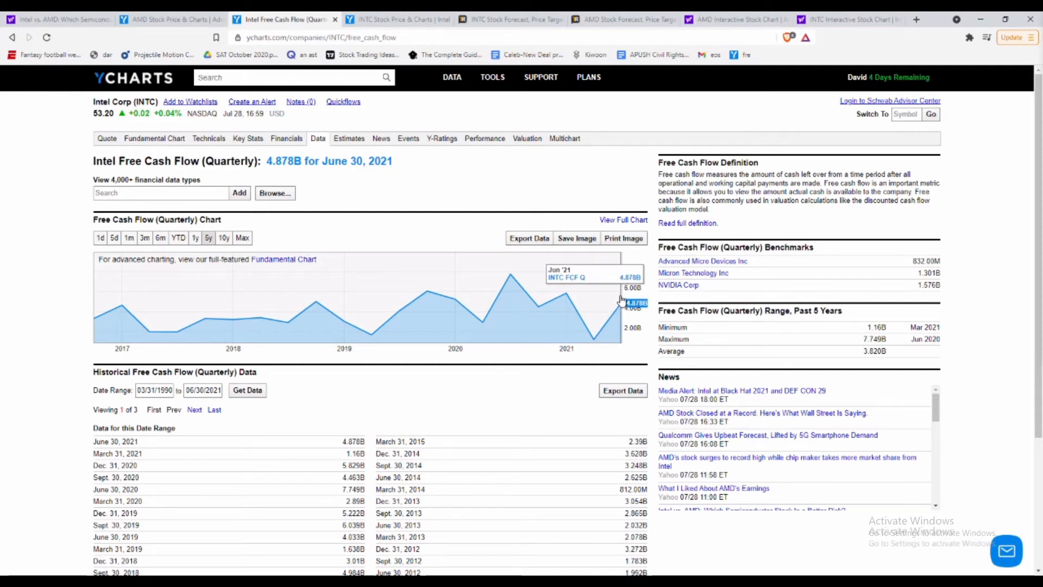
{"action": "mouse_move", "coordinate": [472, 318]}
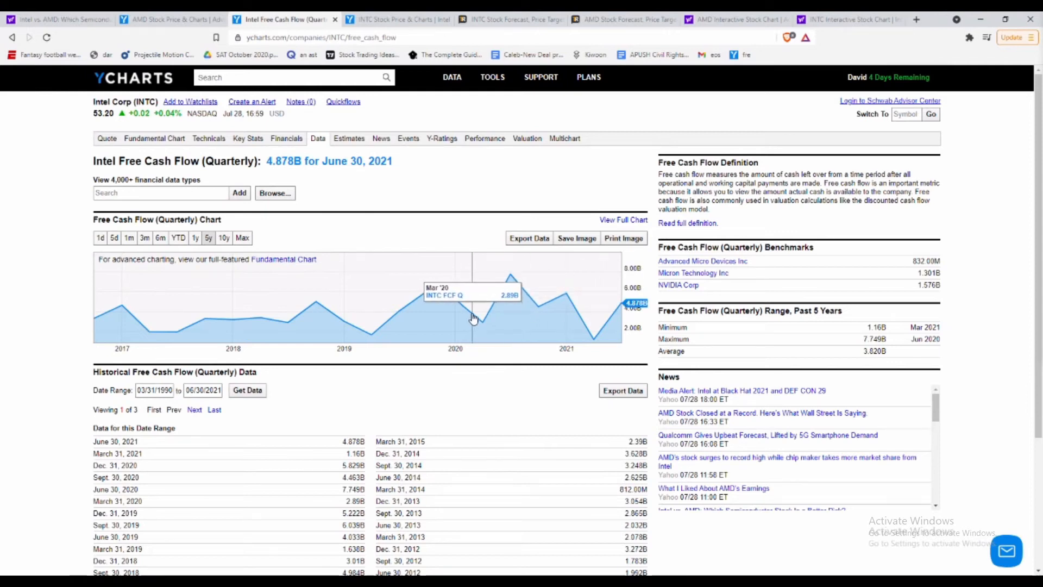
{"action": "mouse_move", "coordinate": [449, 181]}
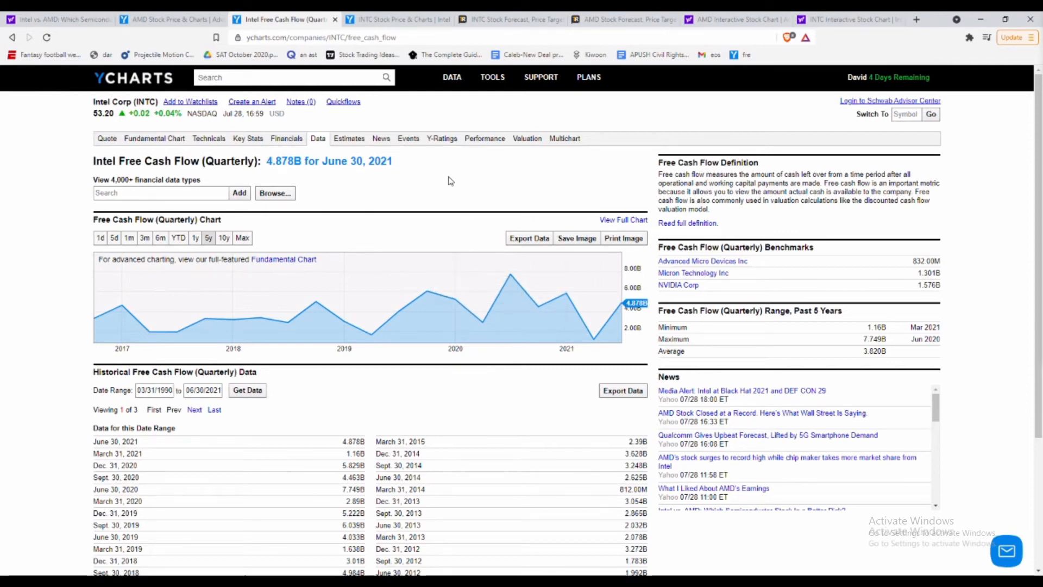
Switch to Intel's YCharts quote page and highlight its dividend yield figure.
{"action": "left_click", "coordinate": [396, 18]}
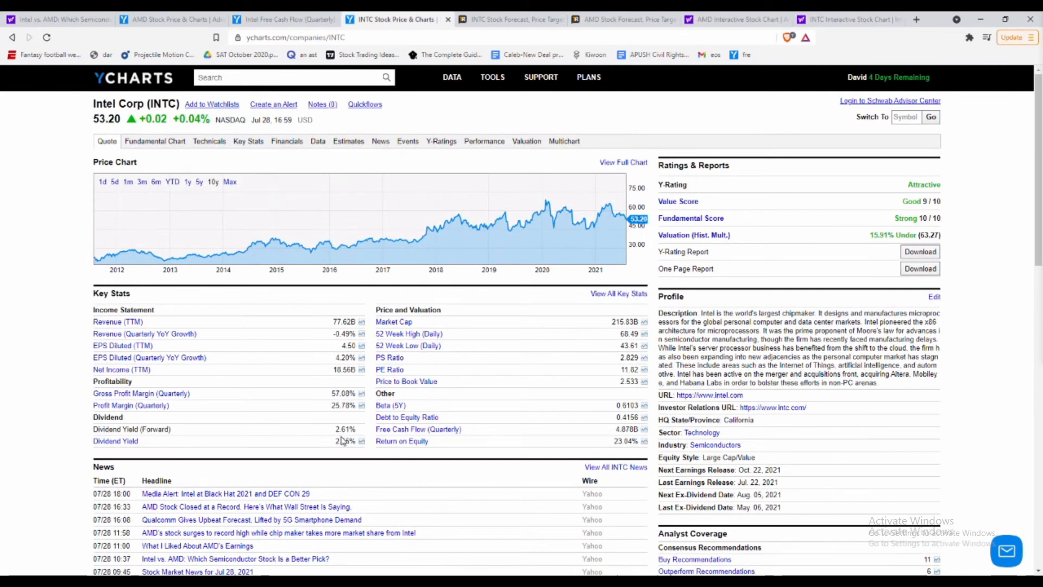
{"action": "double_click", "coordinate": [343, 441]}
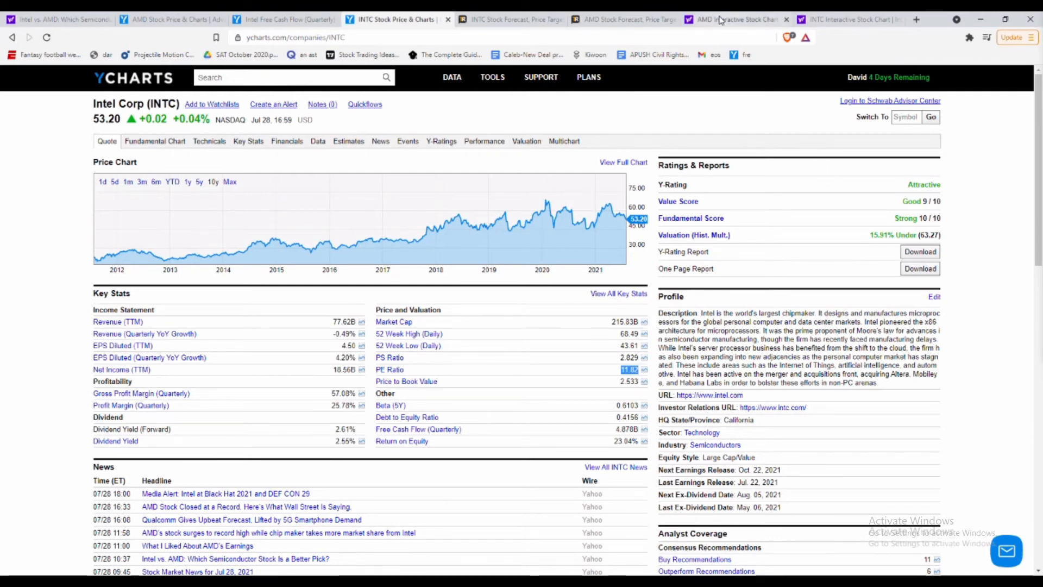
Return to the Yahoo Finance AMD interactive chart tab with its drawn trendlines.
{"action": "left_click", "coordinate": [731, 18]}
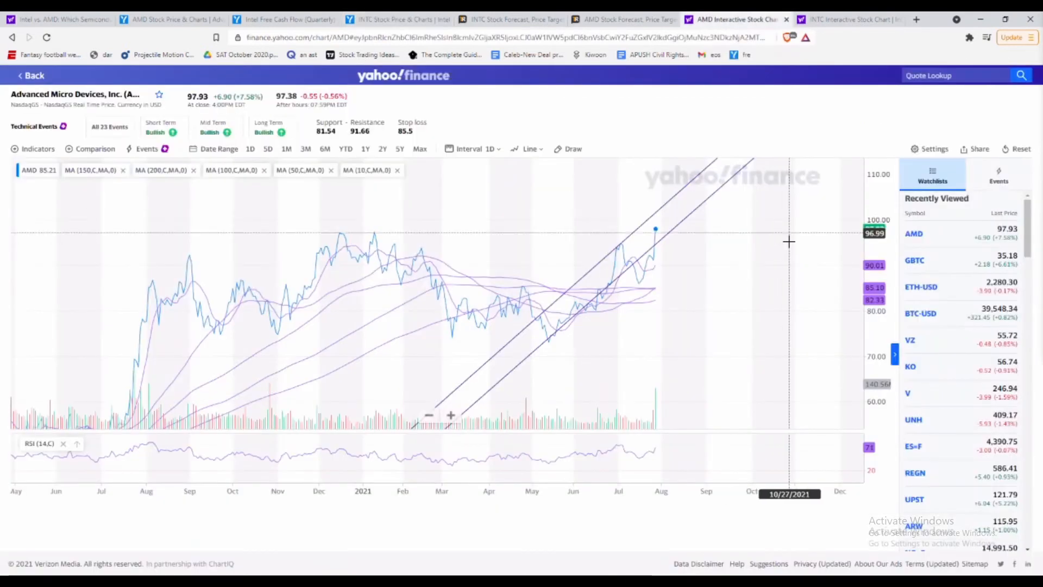
{"action": "mouse_move", "coordinate": [783, 112]}
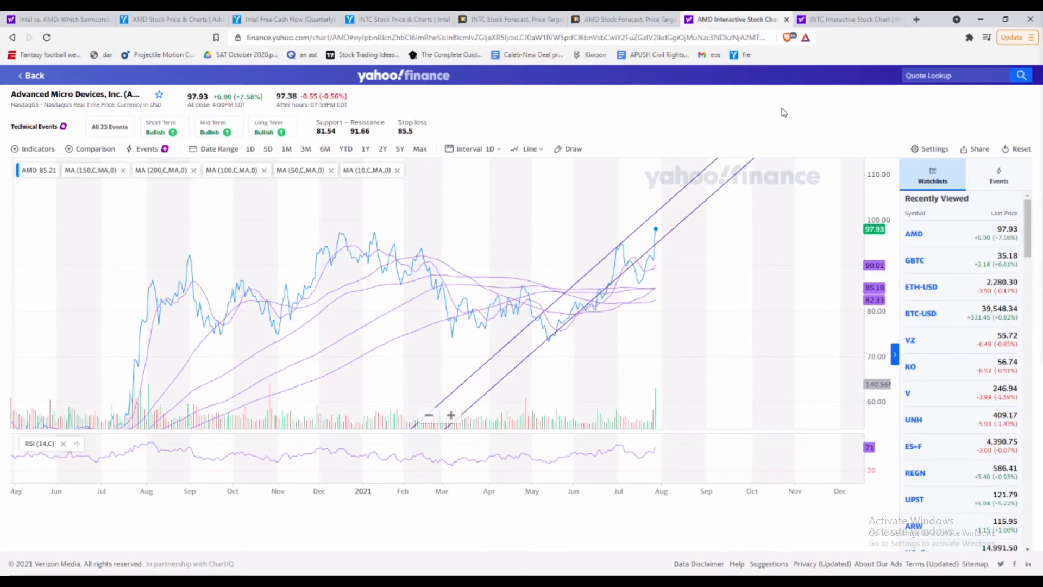
{"action": "mouse_move", "coordinate": [658, 241]}
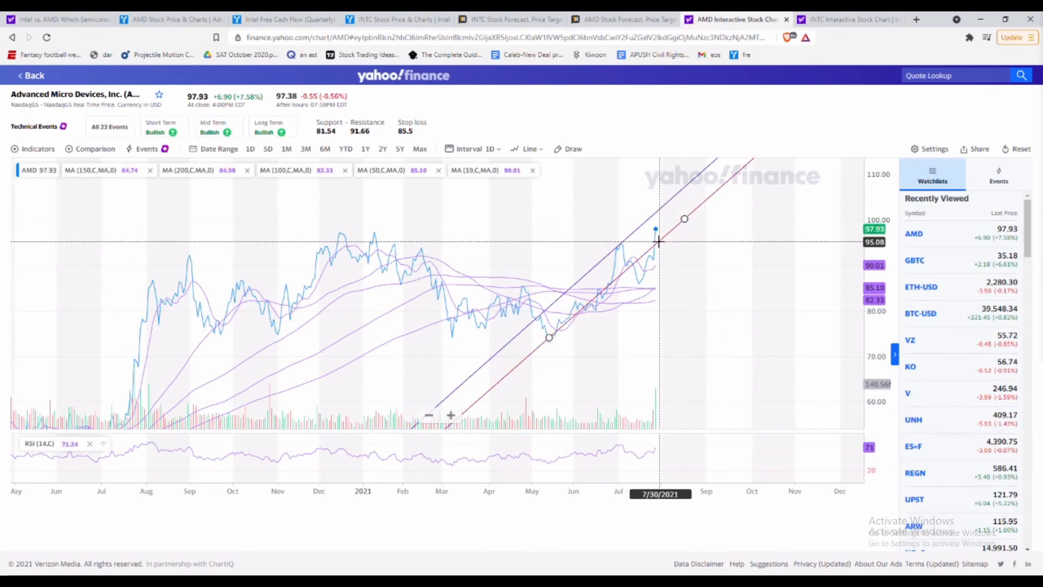
{"action": "mouse_move", "coordinate": [665, 235]}
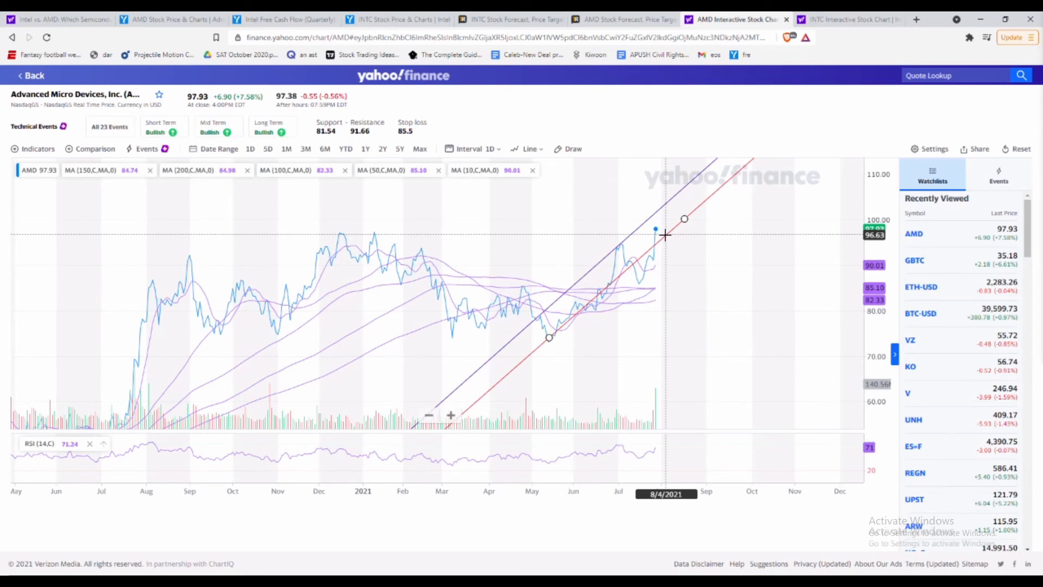
{"action": "mouse_move", "coordinate": [722, 150]}
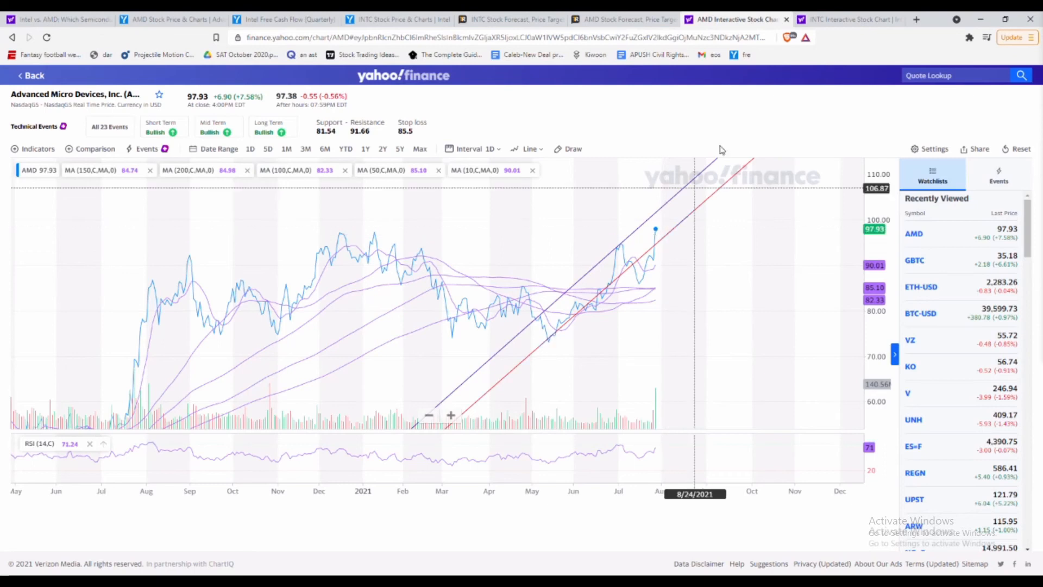
Switch to the Yahoo Finance INTC interactive chart with the support line near 52.
{"action": "left_click", "coordinate": [849, 19]}
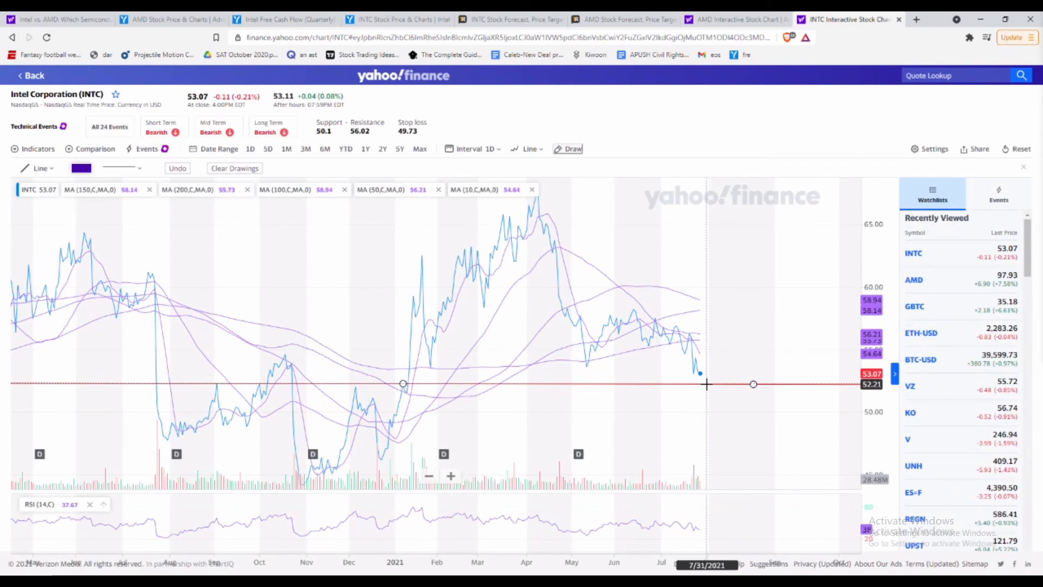
{"action": "mouse_move", "coordinate": [743, 291]}
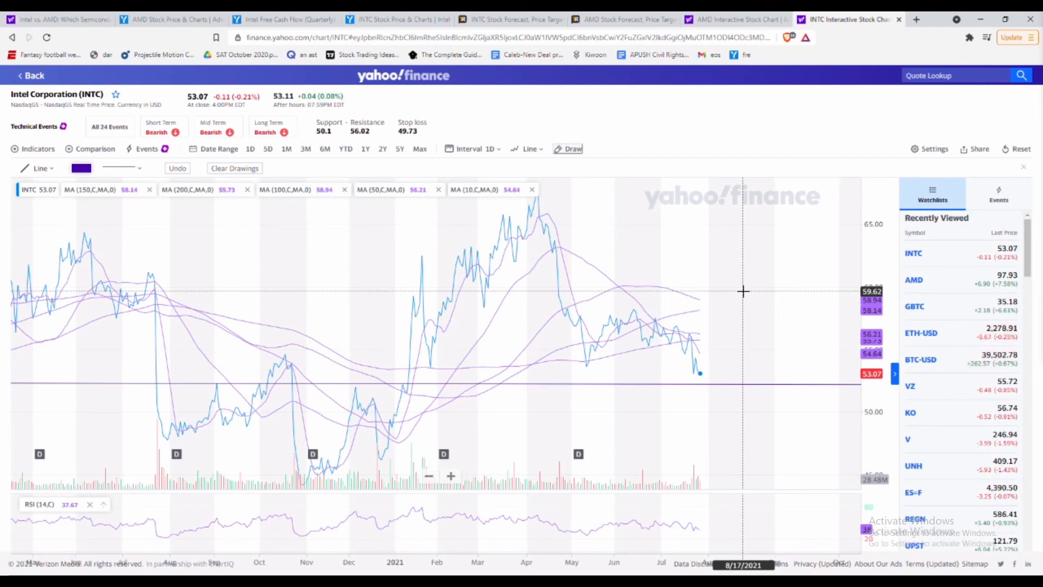
{"action": "mouse_move", "coordinate": [732, 118]}
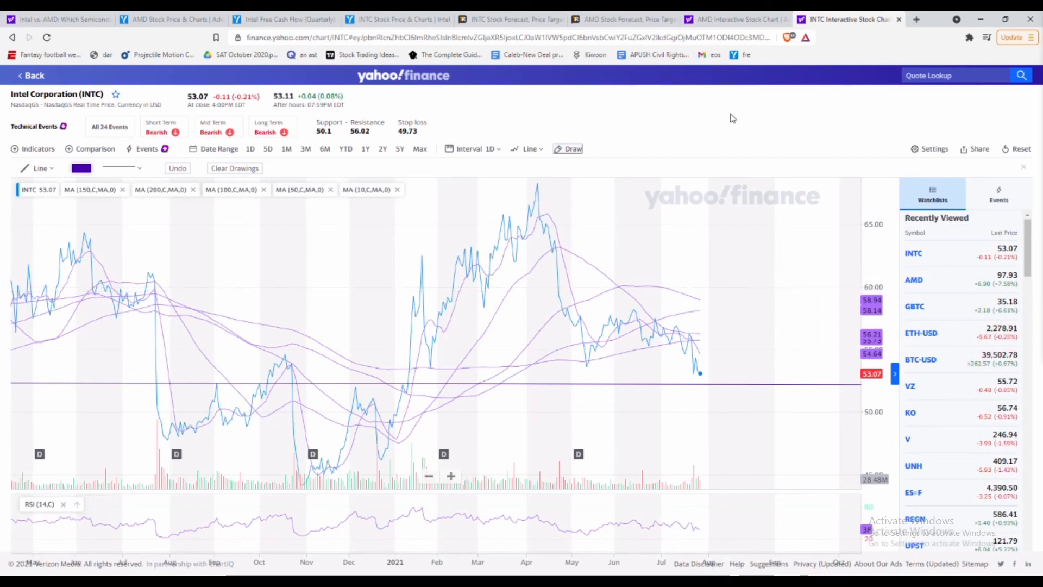